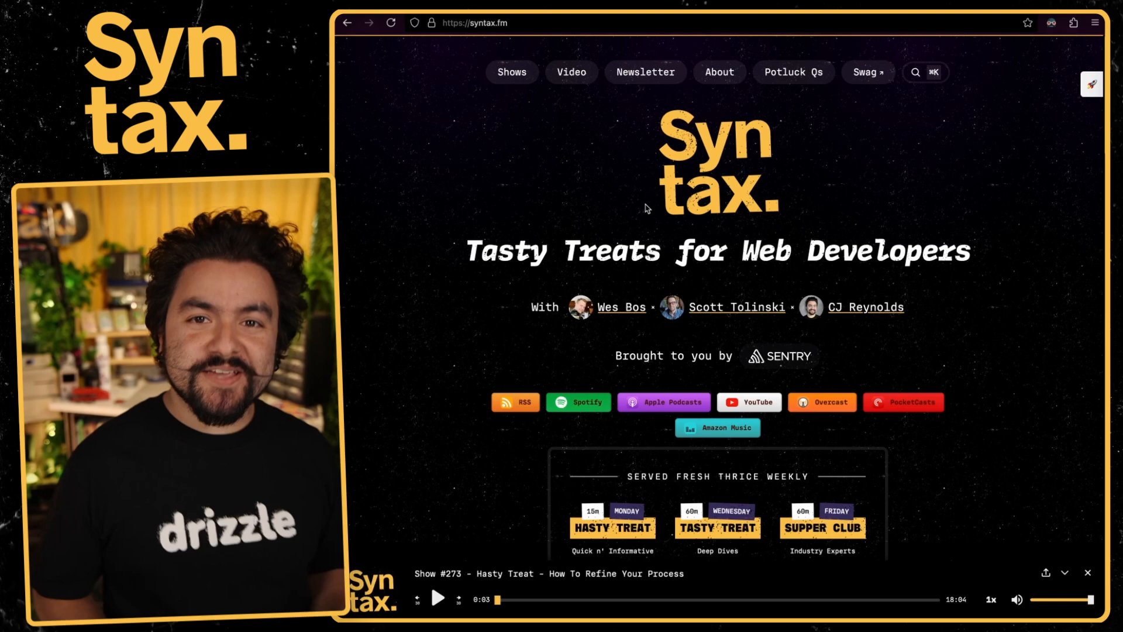
mouse_move(691, 154)
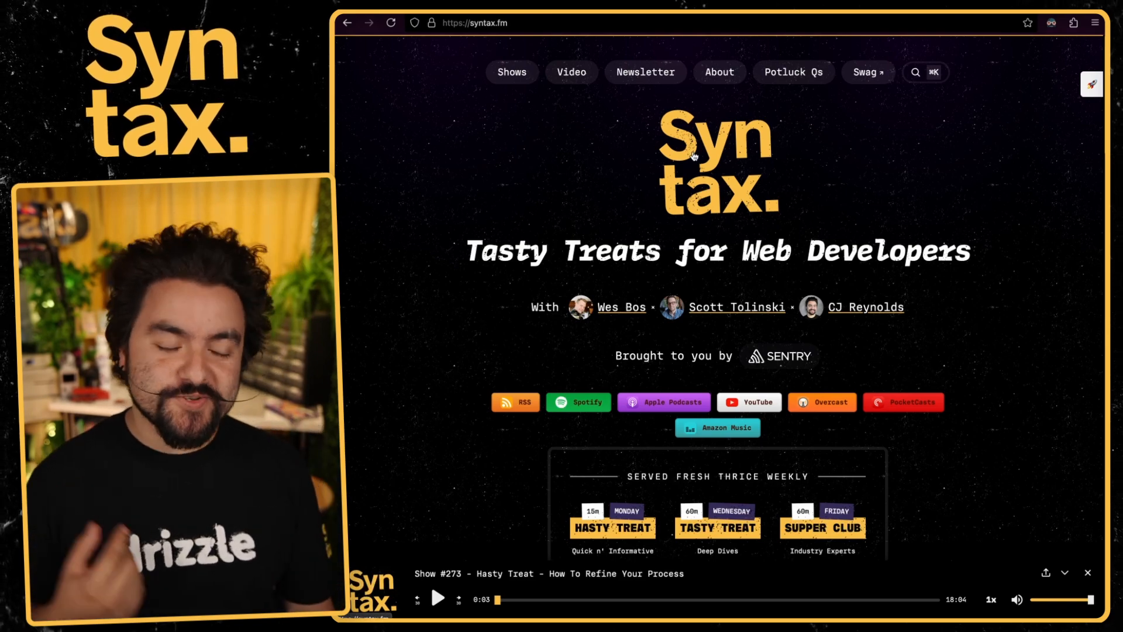
Go to the Snack Pack newsletter page from the top navigation and scroll to Past Issues
click(643, 71)
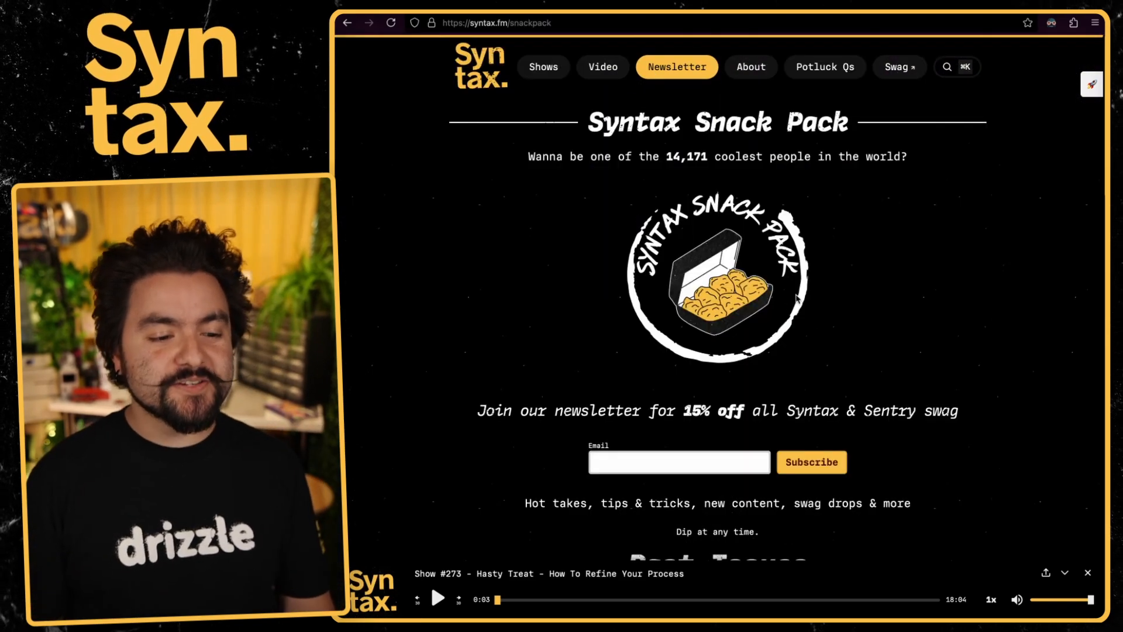
scroll(down, 3)
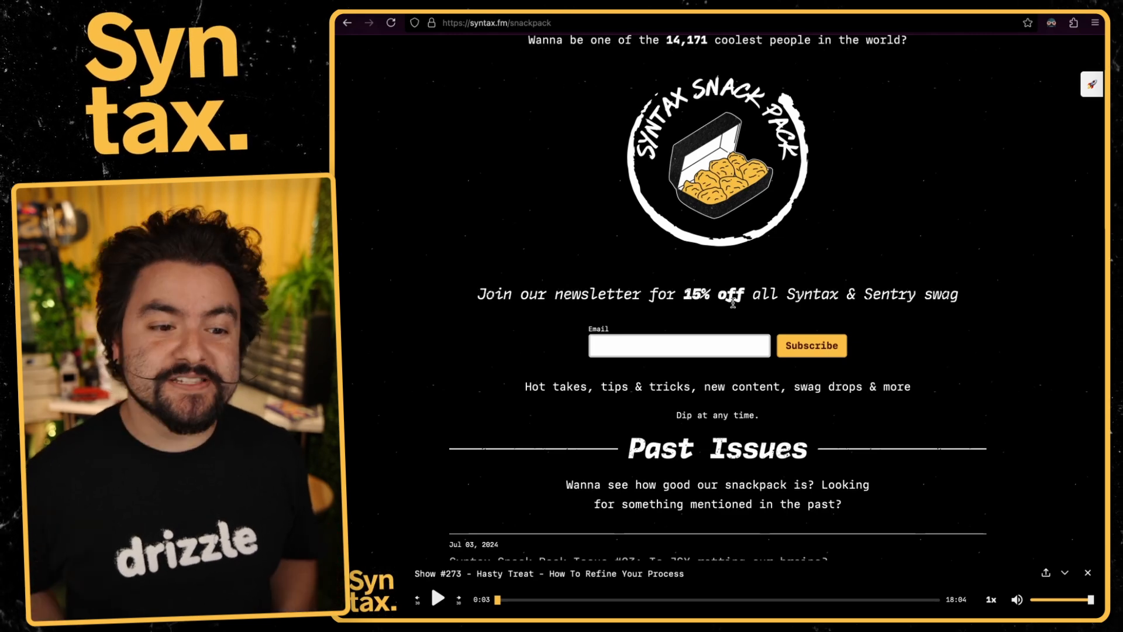
scroll(down, 3)
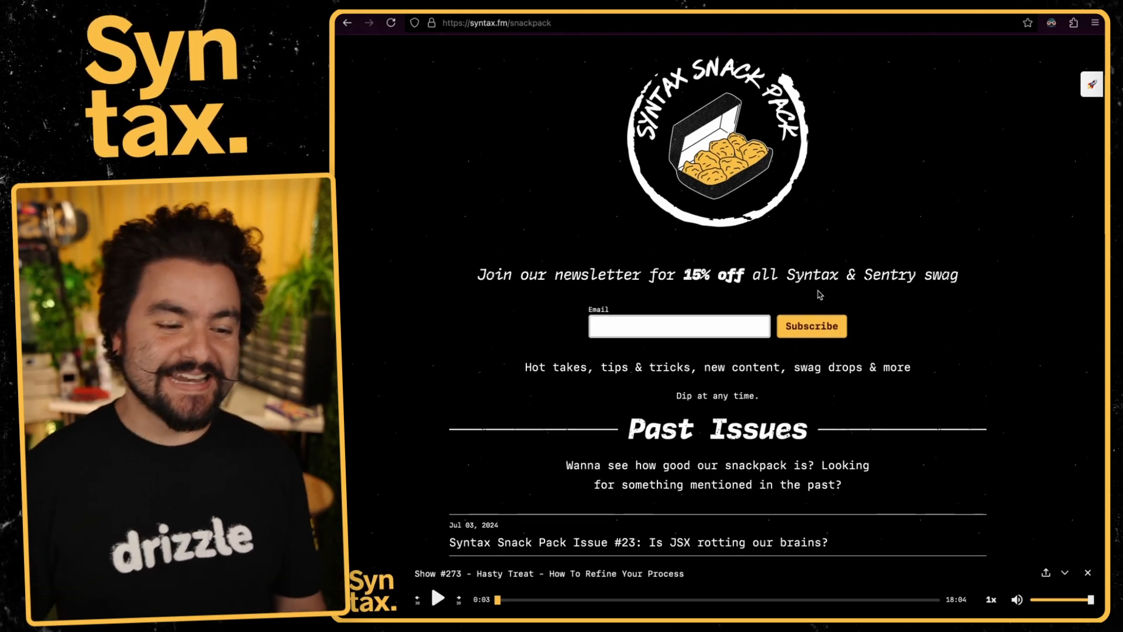
scroll(down, 3)
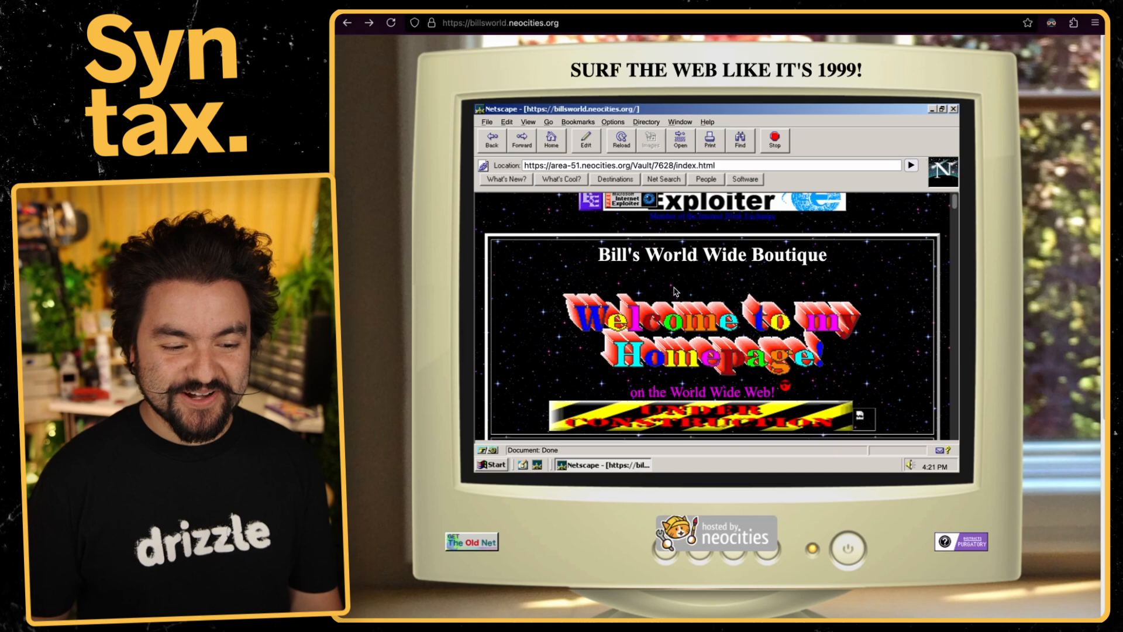
Scroll the Bill's World Wide Boutique retro page and follow a link on it
scroll(down, 3)
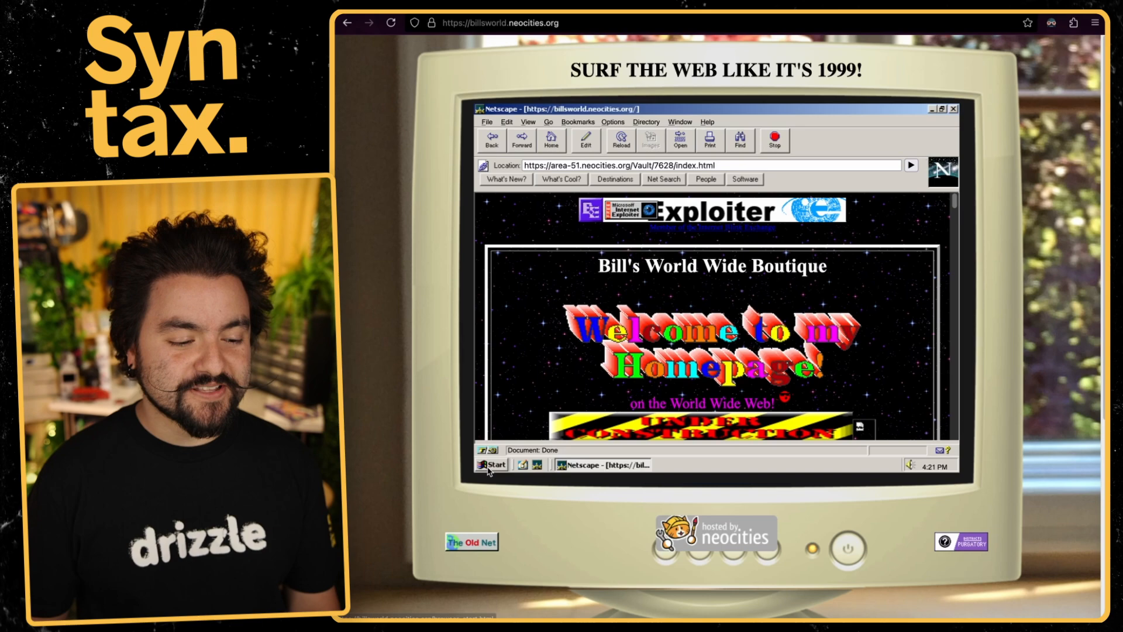
click(492, 465)
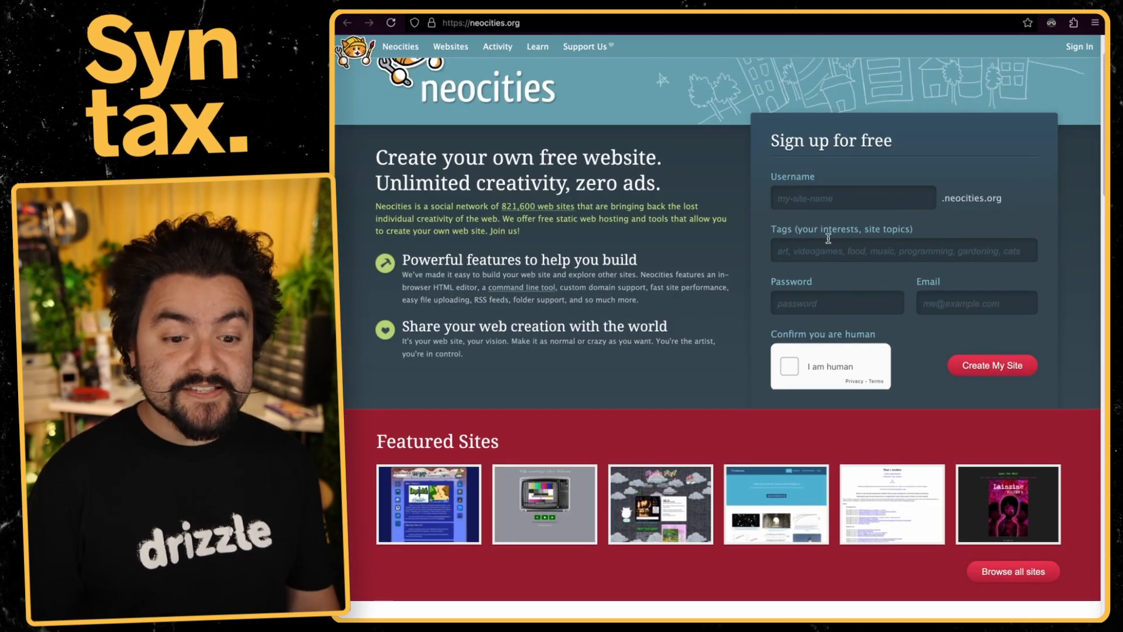
Scroll the Neocities landing page toward the sign-up form and Featured Sites
scroll(down, 3)
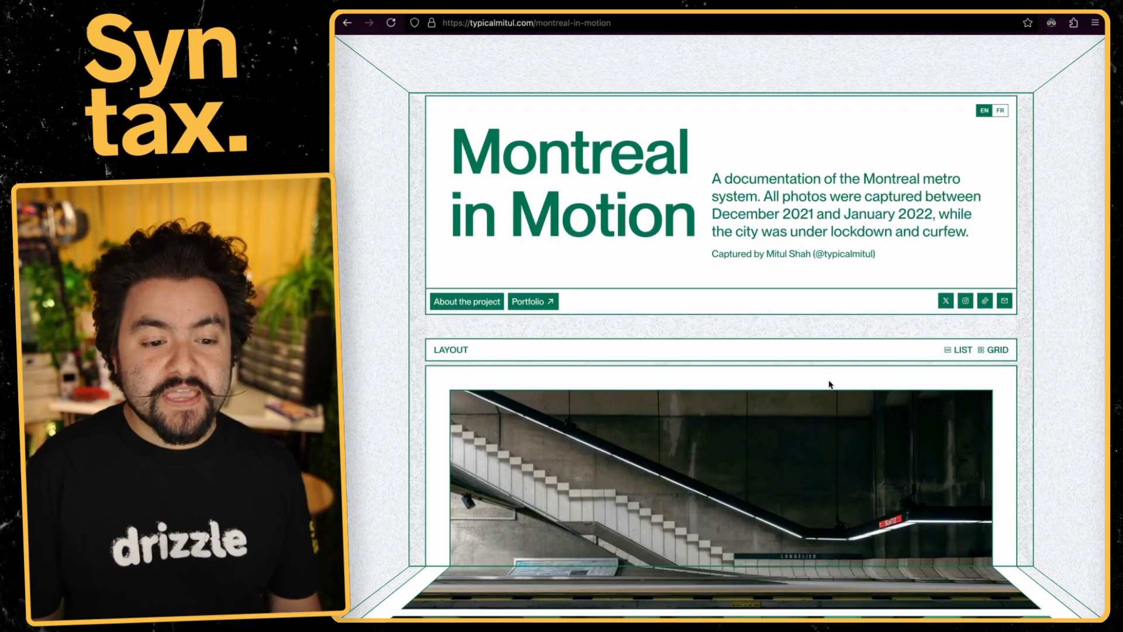
Scroll down through the Montreal in Motion metro station photo grid
scroll(down, 3)
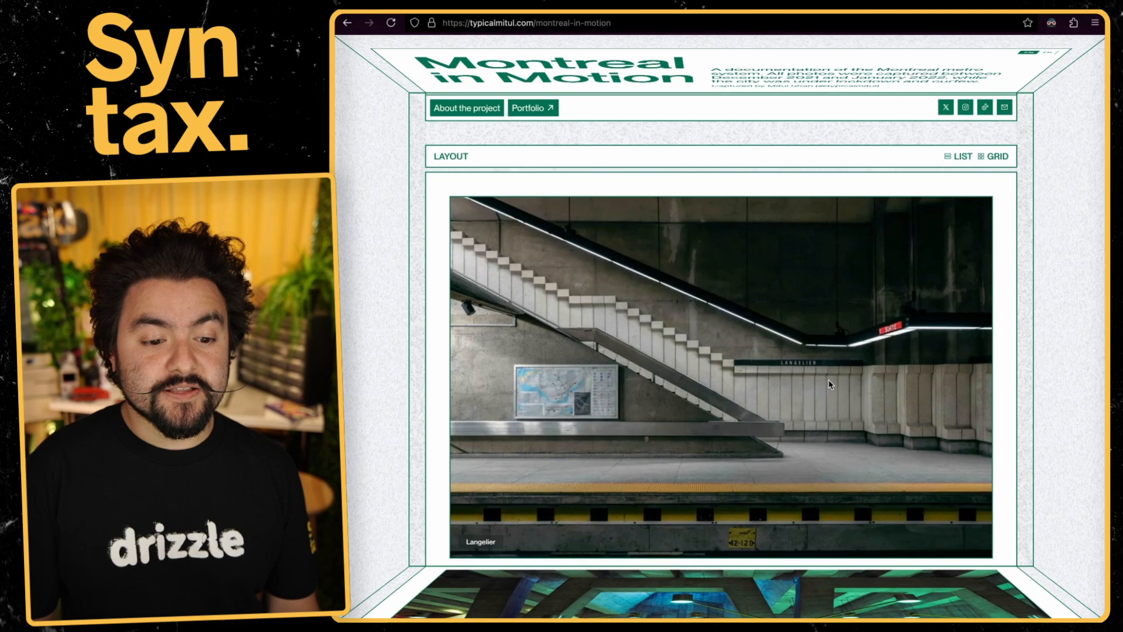
scroll(down, 3)
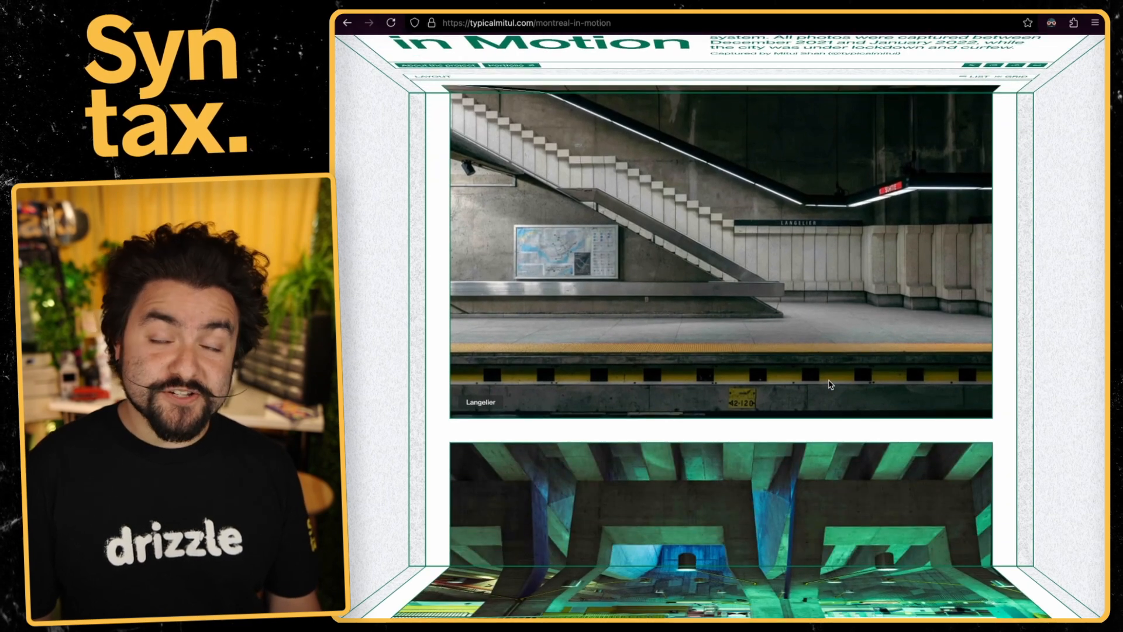
scroll(down, 3)
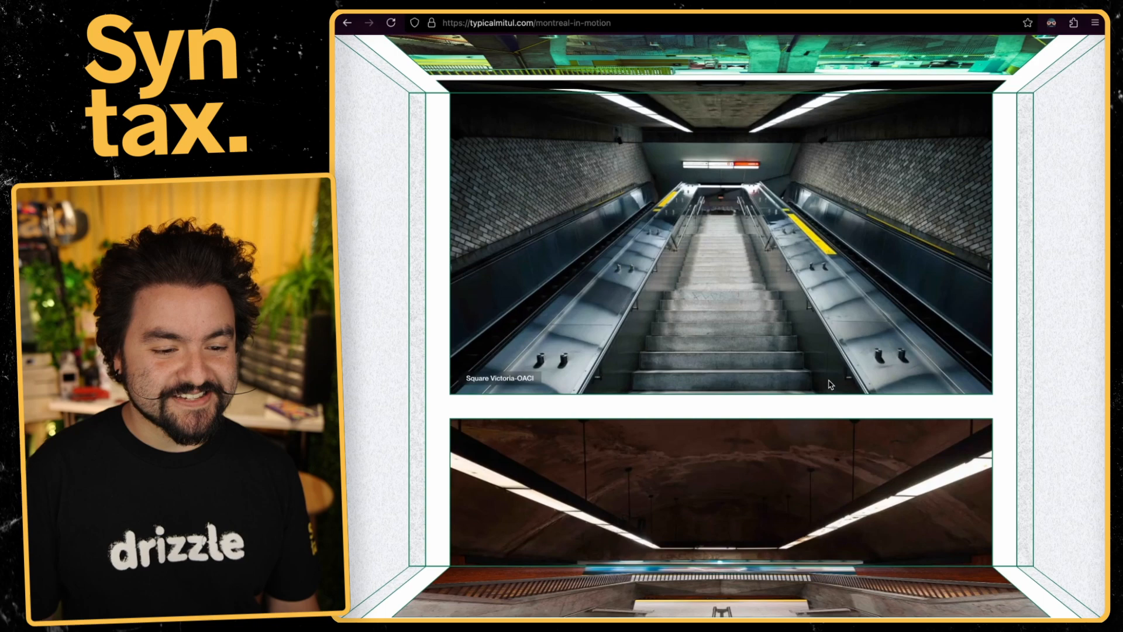
scroll(down, 3)
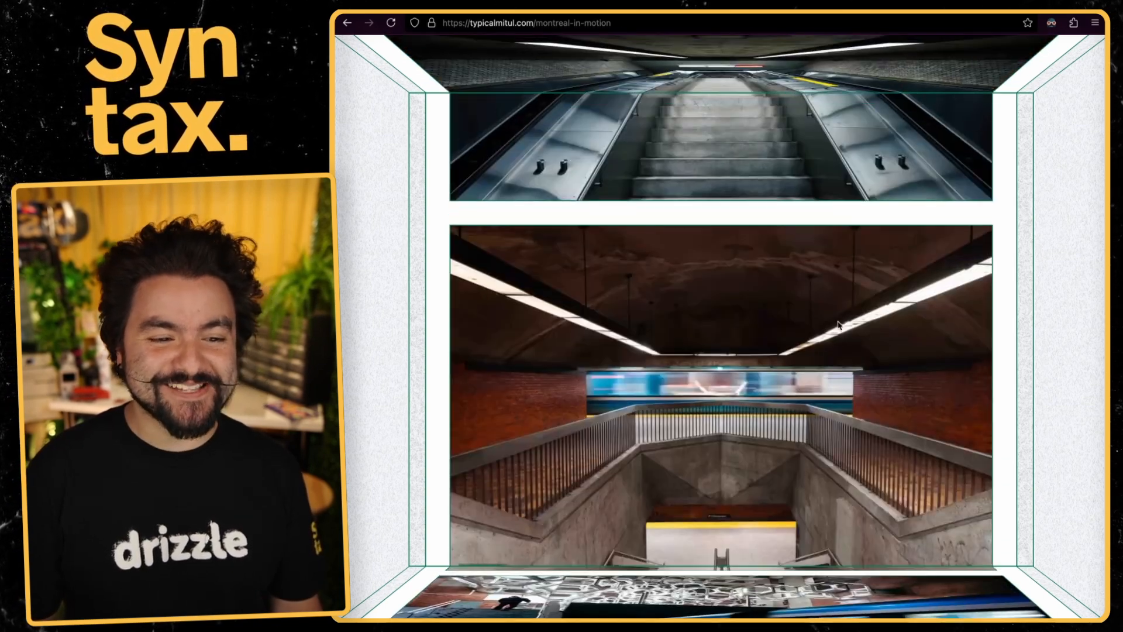
scroll(down, 3)
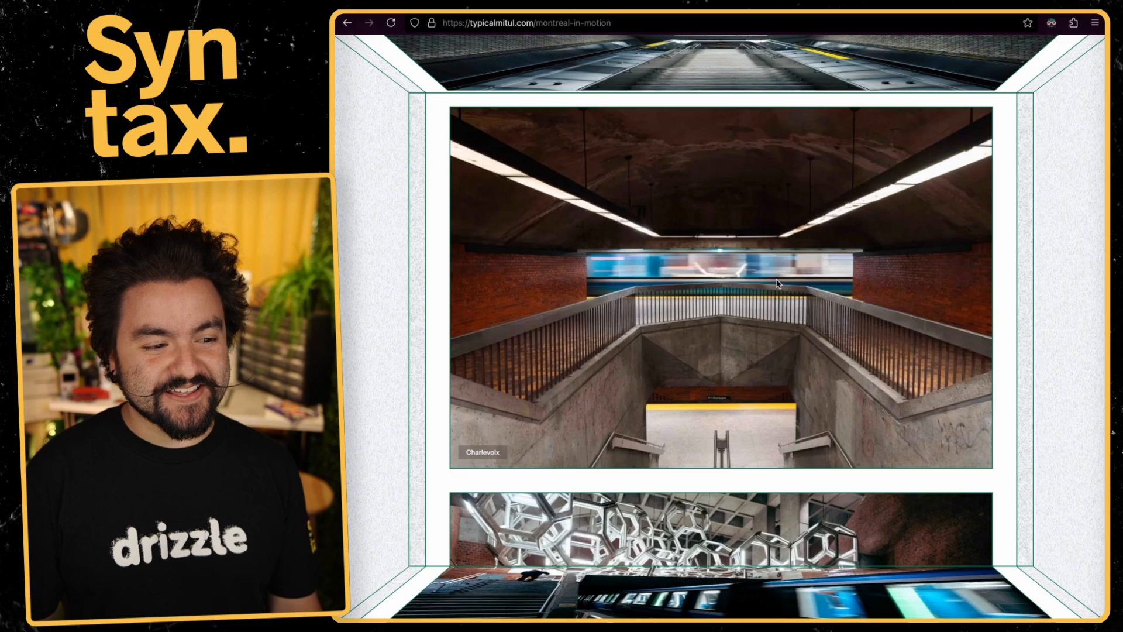
scroll(down, 3)
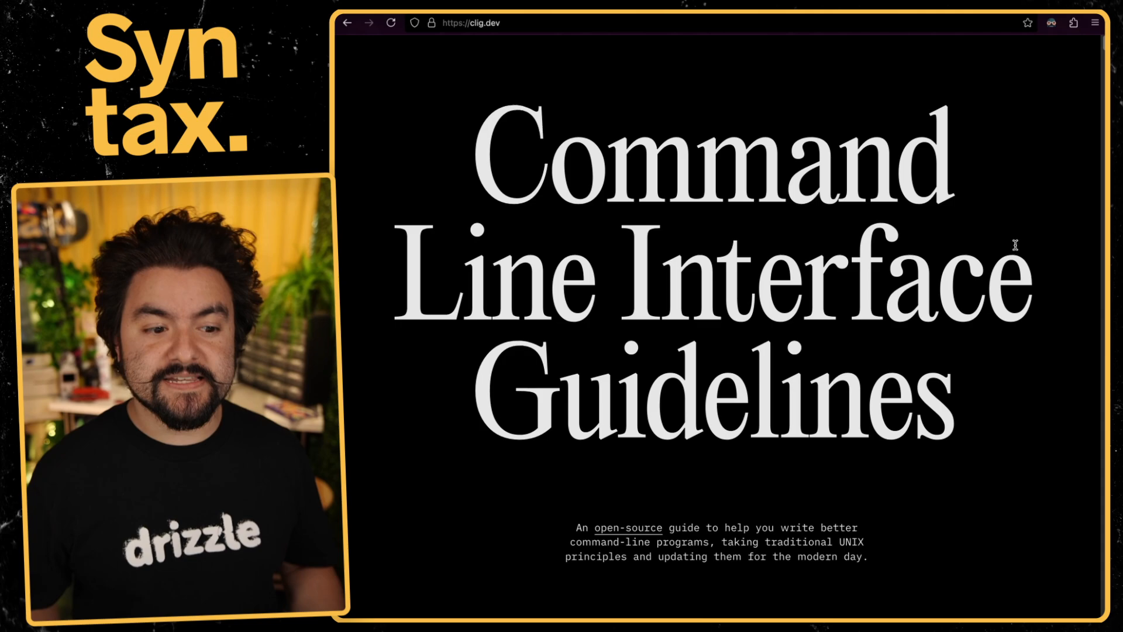
Scroll past the clig.dev title and jump to Human-first design via the sidebar contents
scroll(down, 3)
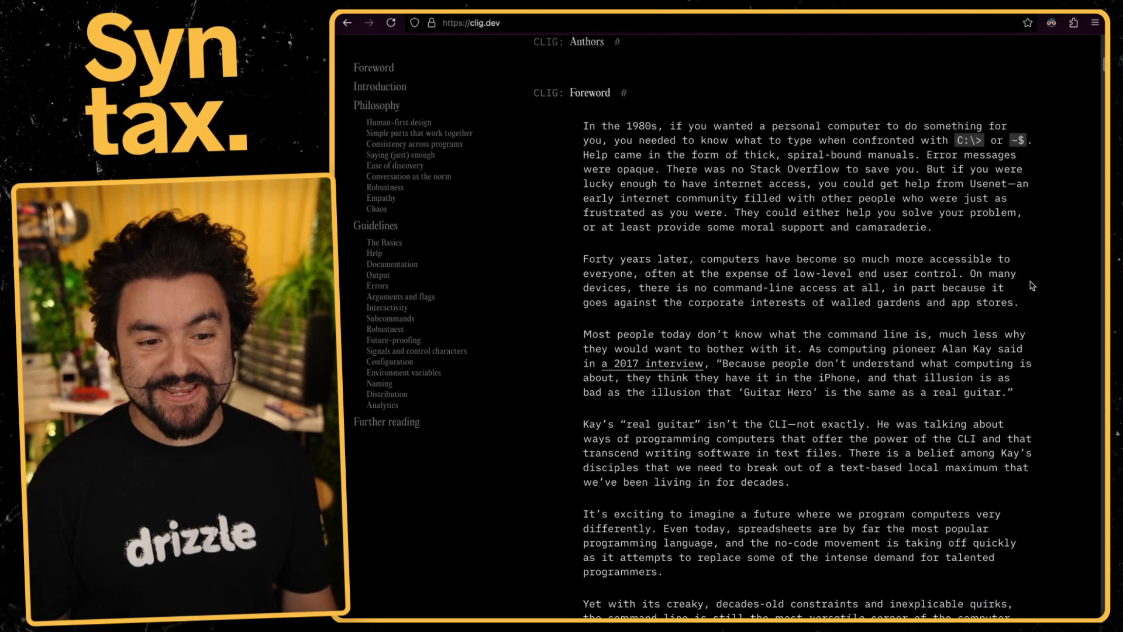
click(379, 87)
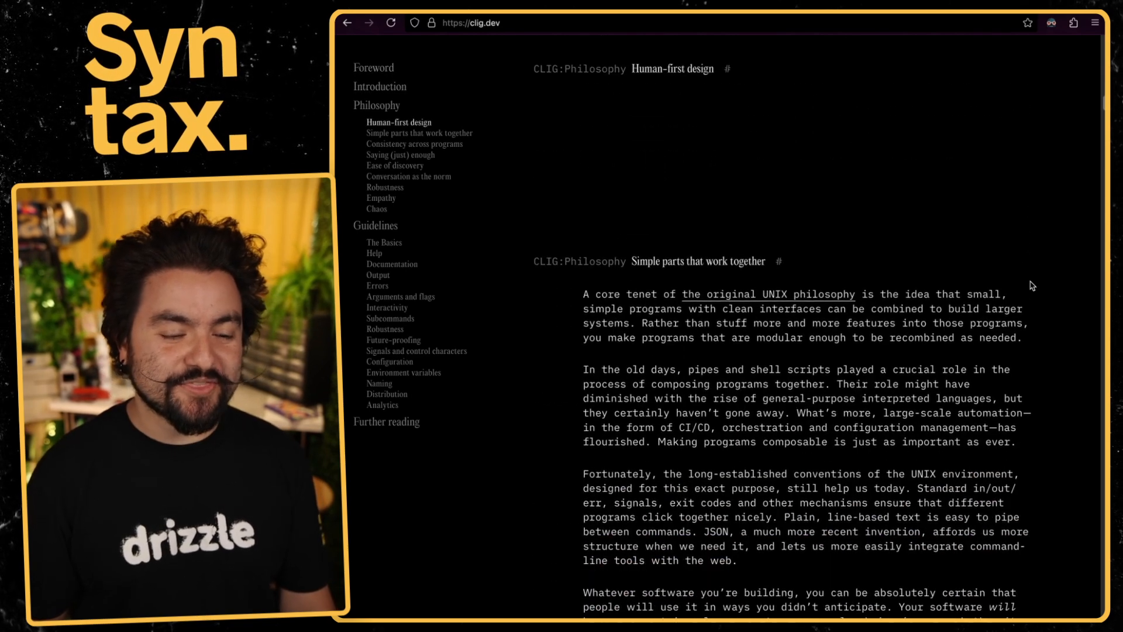
scroll(down, 3)
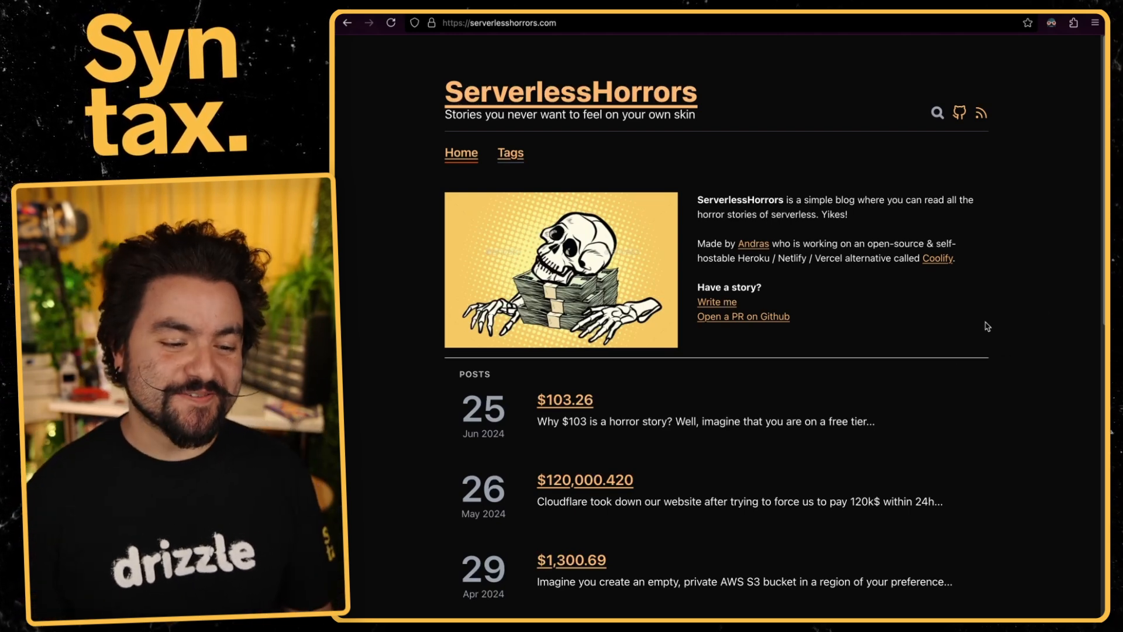
Scroll down through the ServerlessHorrors list of expensive-bill posts
scroll(down, 3)
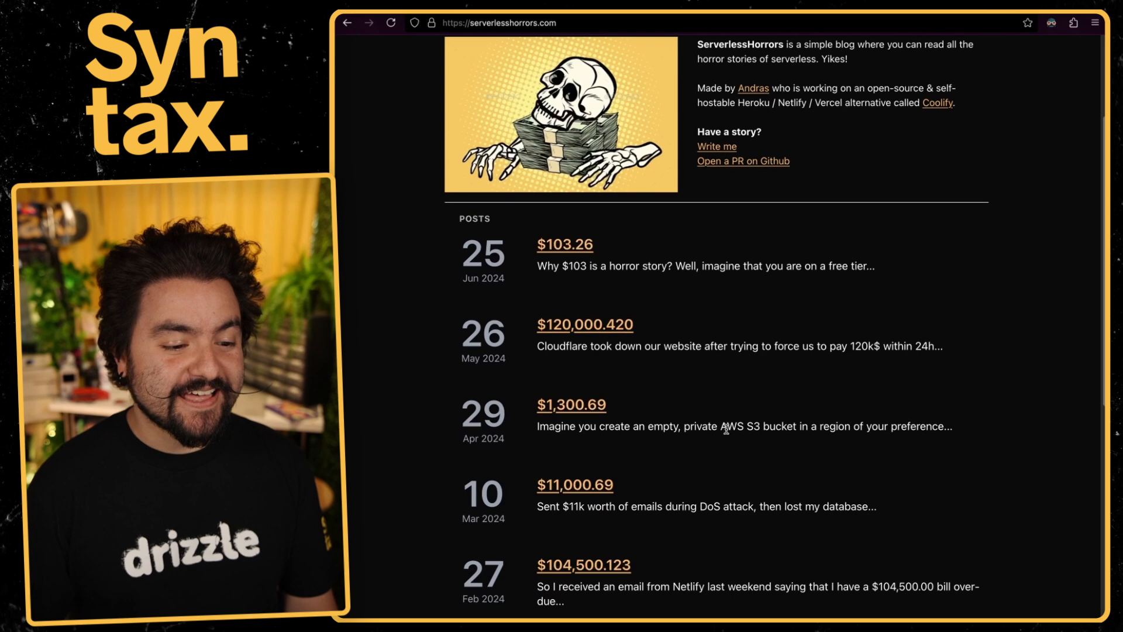
scroll(down, 3)
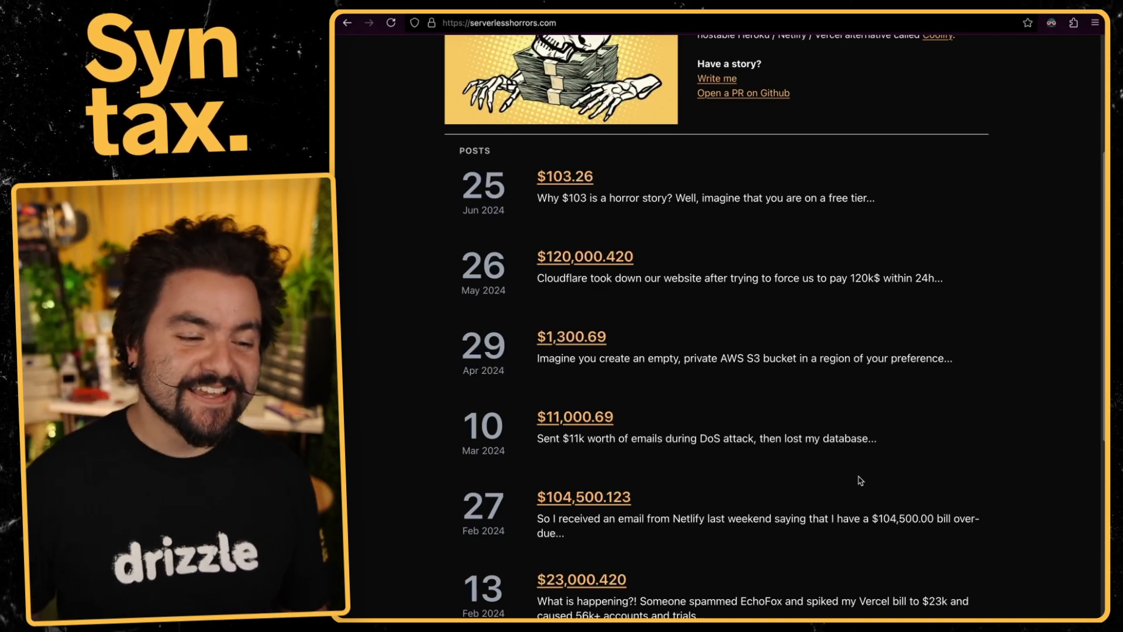
scroll(down, 3)
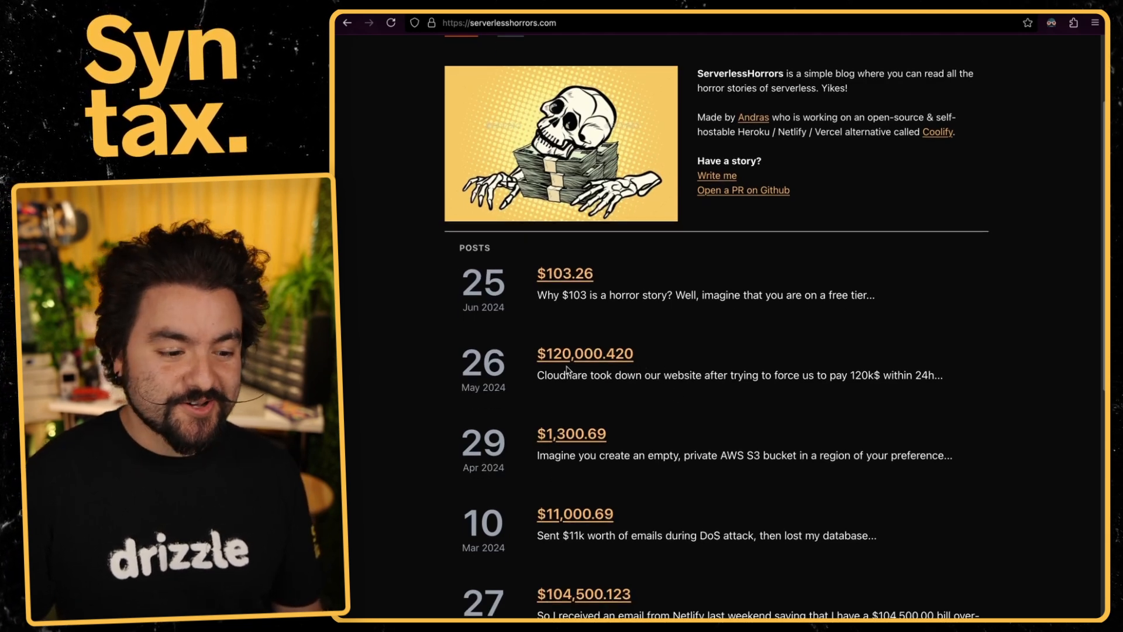
mouse_move(585, 353)
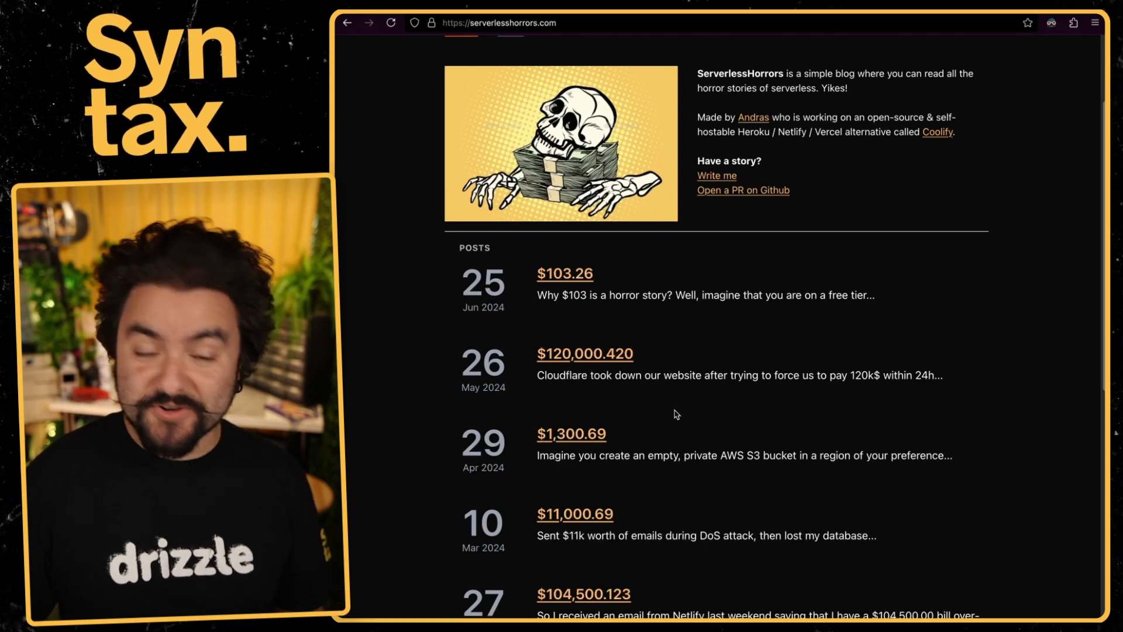
scroll(down, 3)
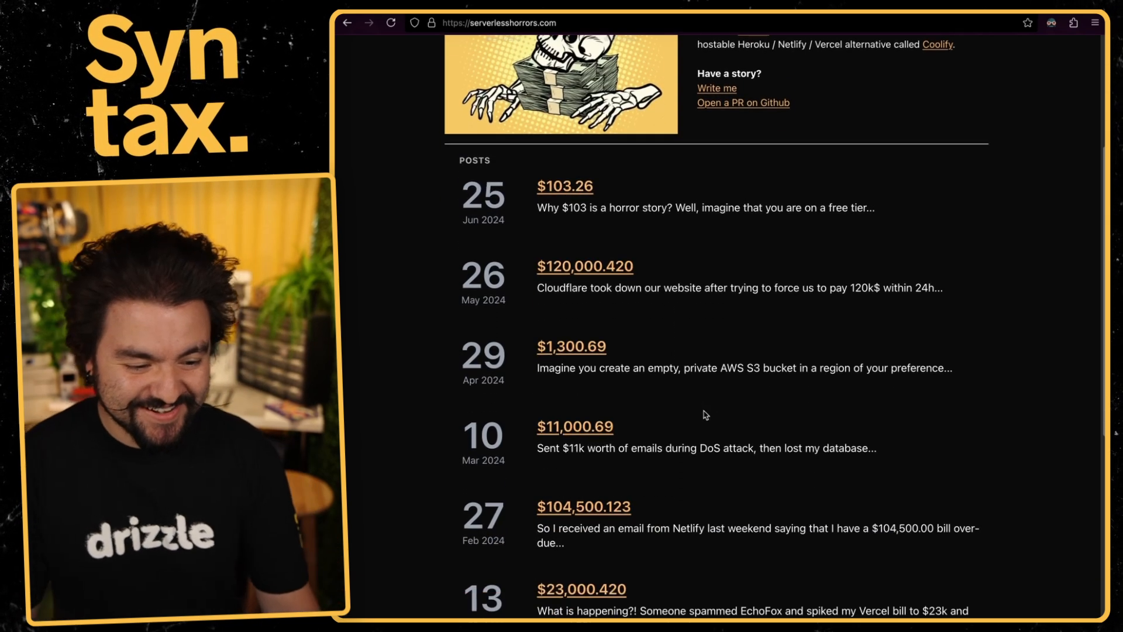
scroll(down, 3)
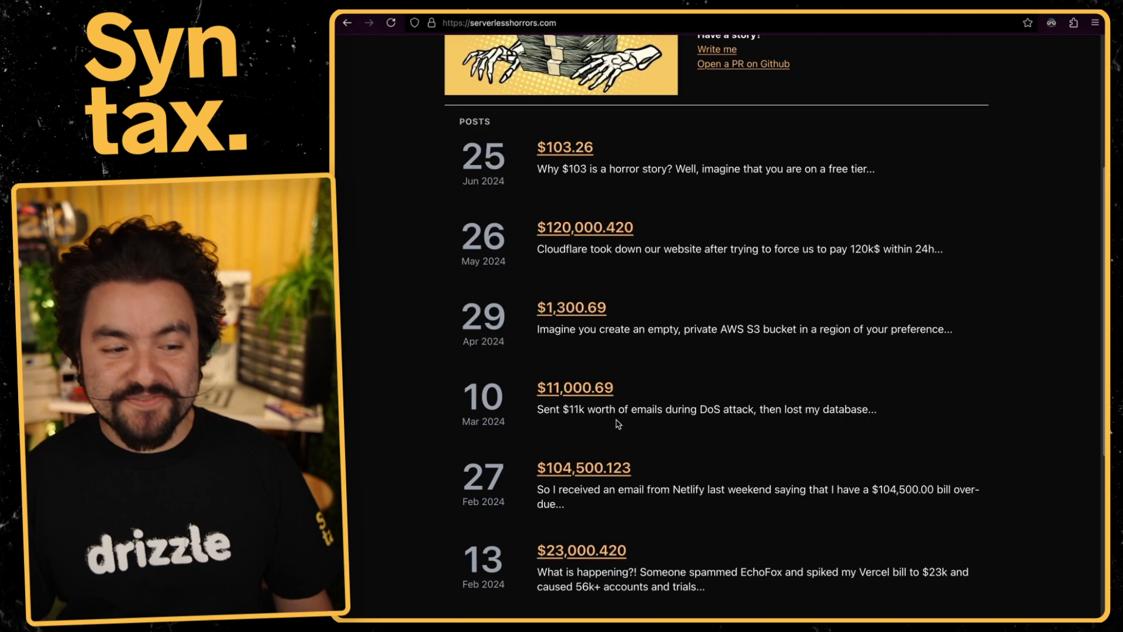
scroll(down, 3)
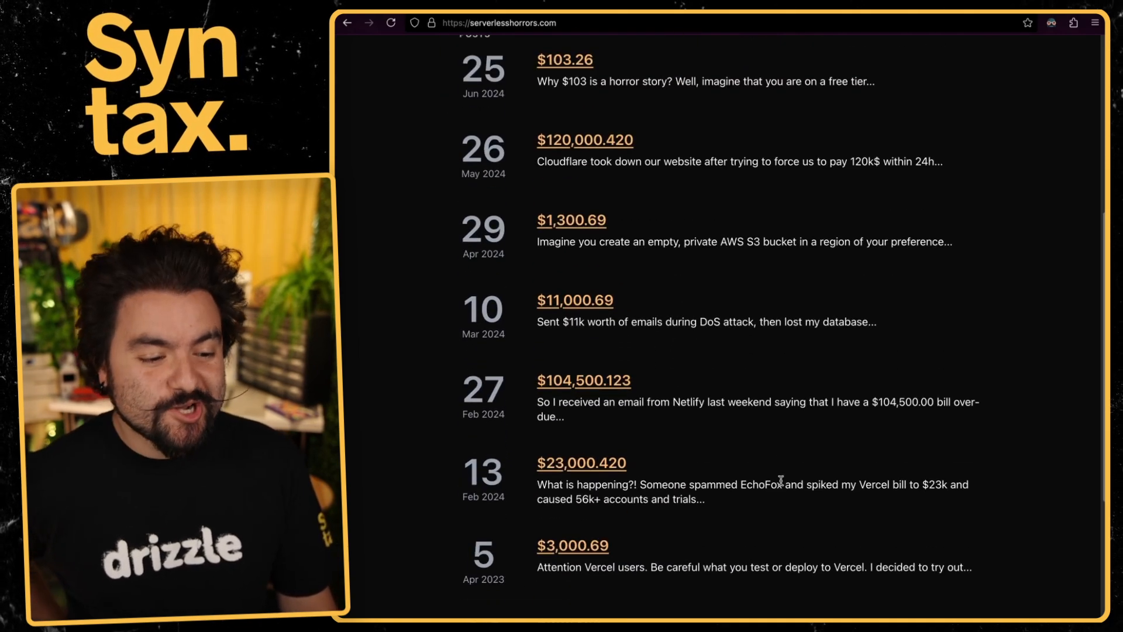
scroll(down, 3)
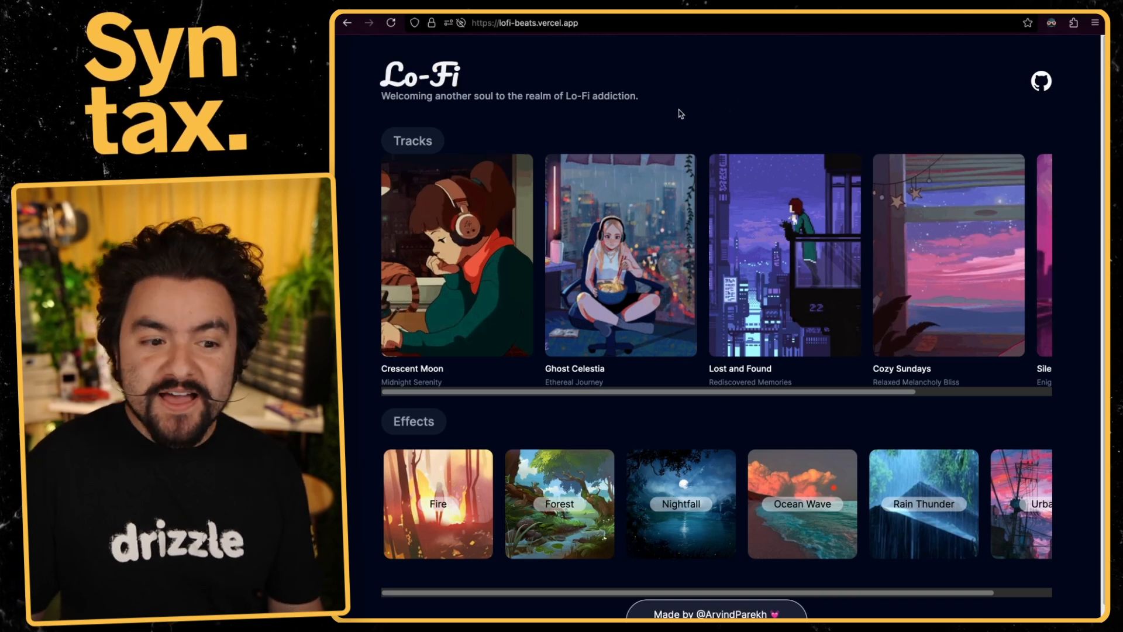
Browse the Lo-Fi Beats track and effect cards with Crescent Moon playing
scroll(down, 3)
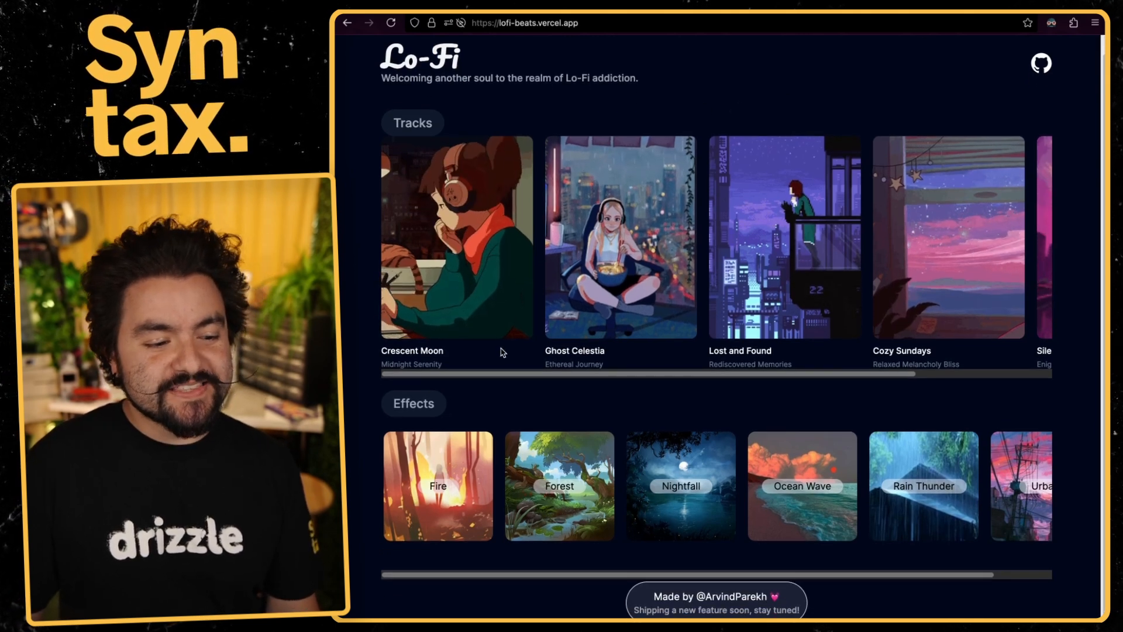
scroll(right, 3)
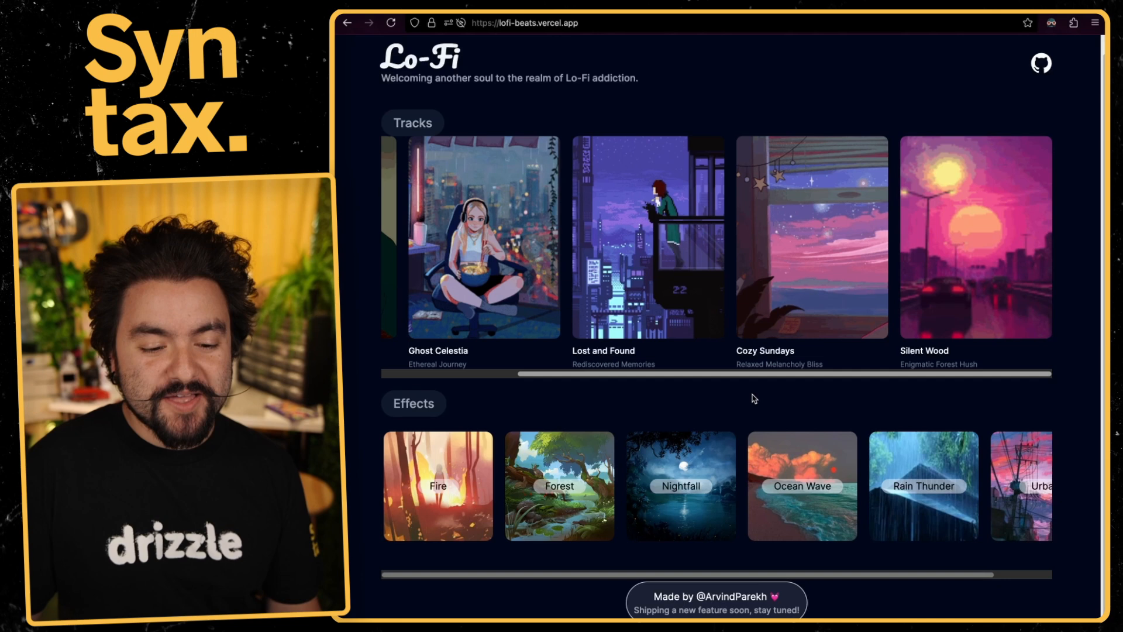
scroll(left, 3)
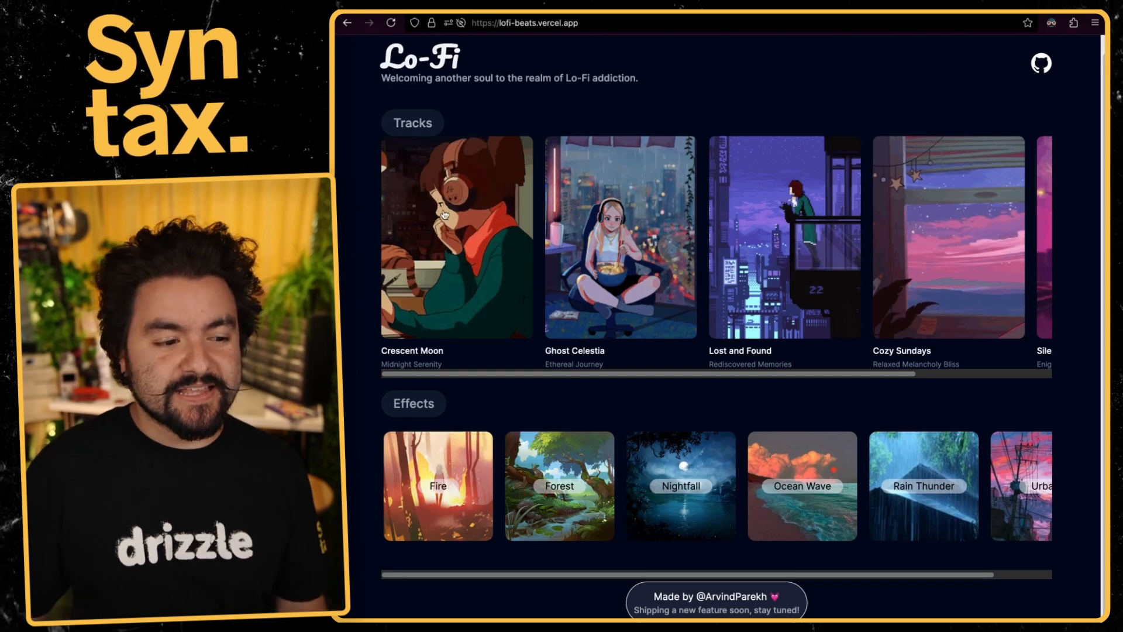
click(456, 236)
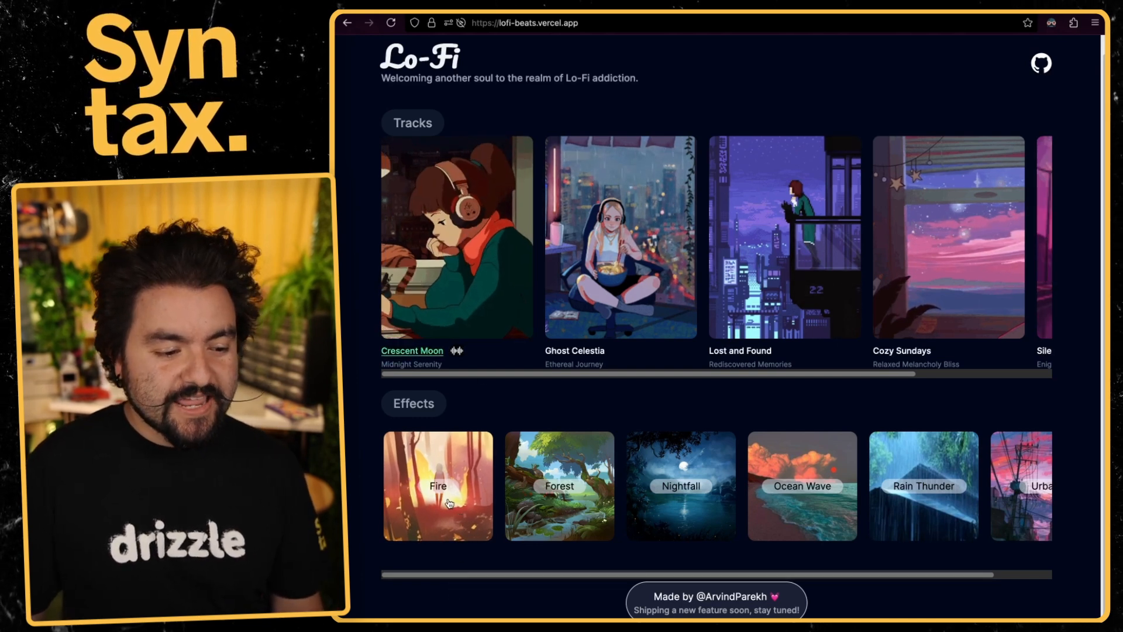
Enable the Fire ambient effect over Crescent Moon and raise its volume
click(437, 486)
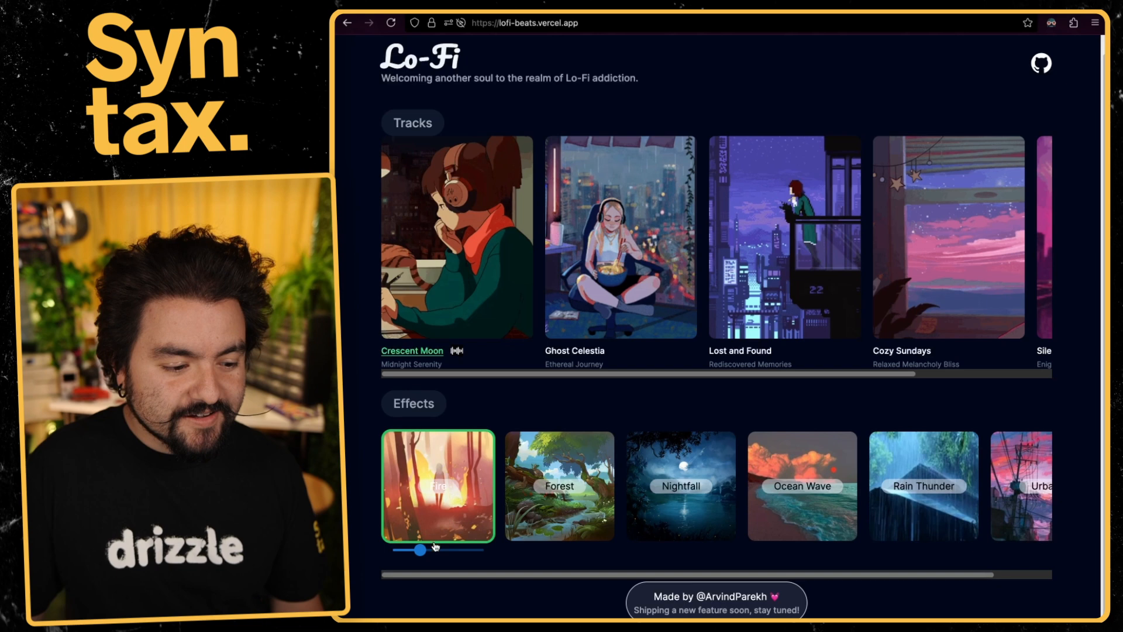
drag(421, 550, 452, 550)
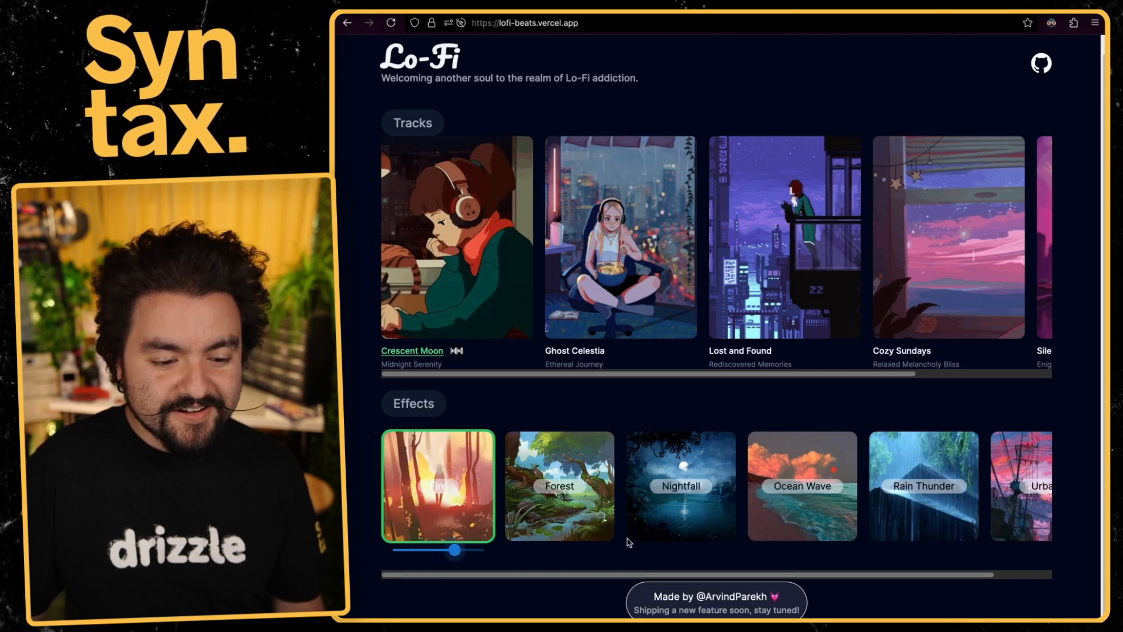
click(802, 486)
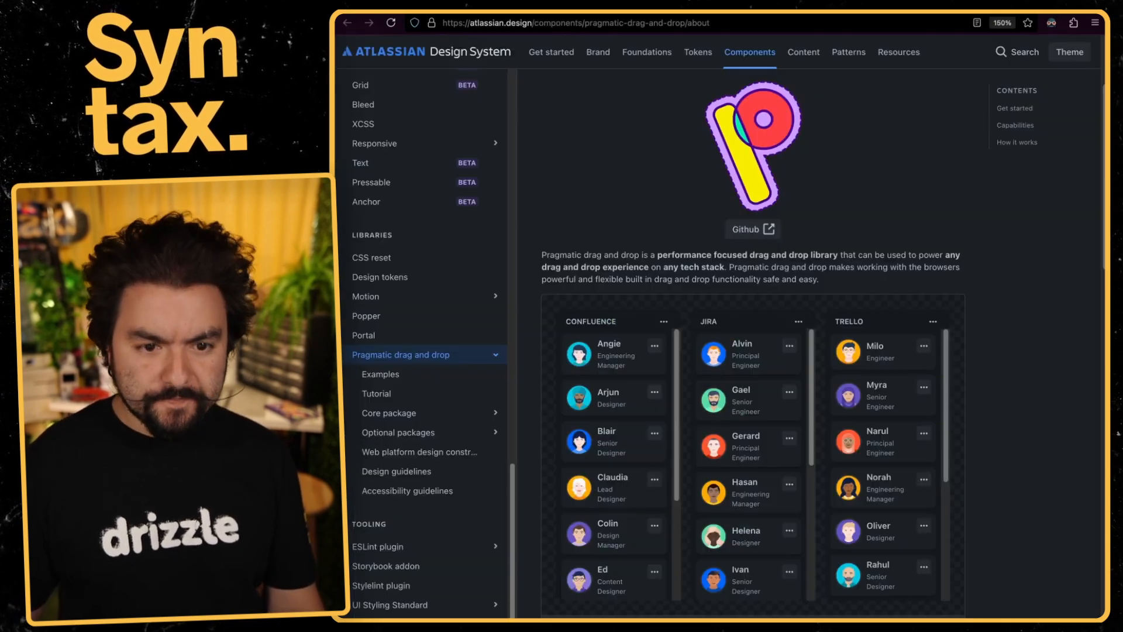
Move Blair's card into Jira, use its ••• menu to move it to Confluence, then scroll to How it works
scroll(down, 3)
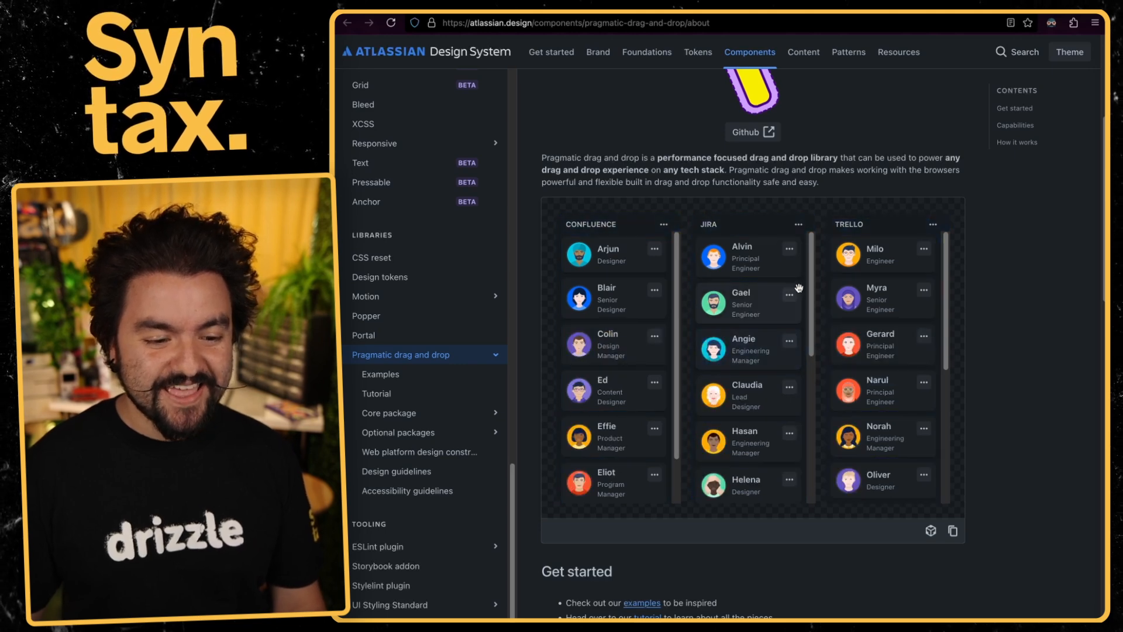
click(788, 293)
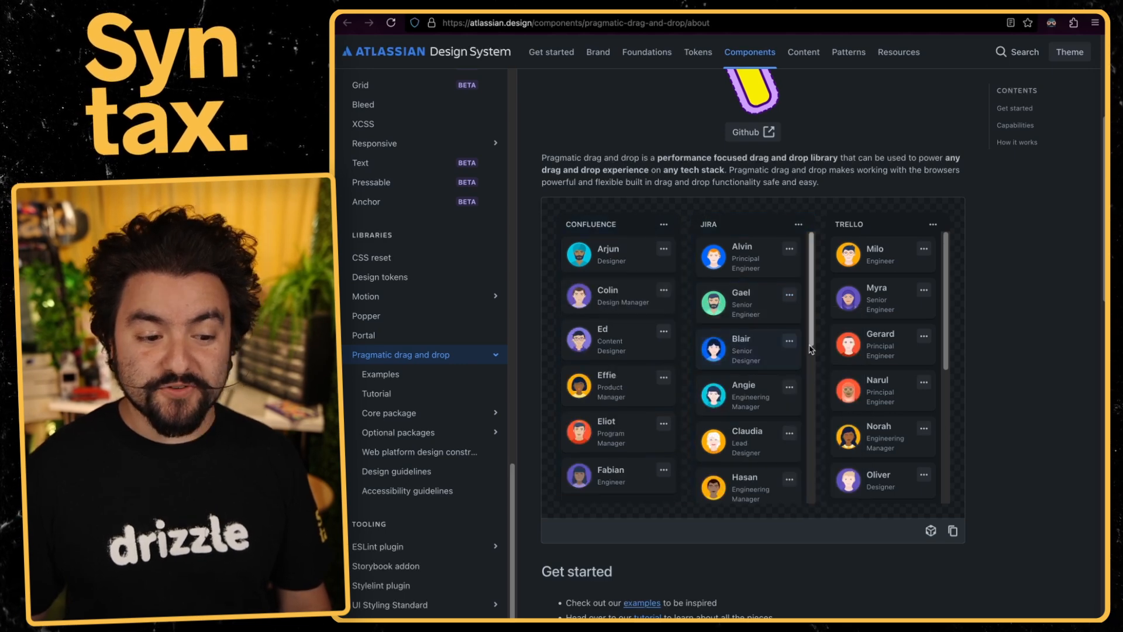
click(789, 340)
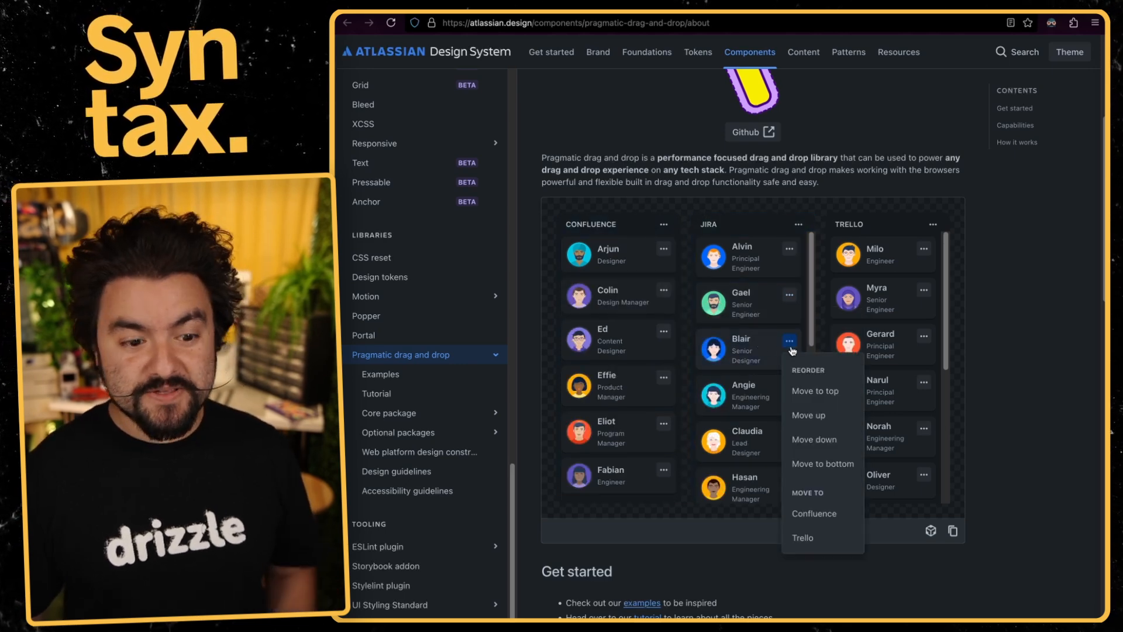
mouse_move(822, 438)
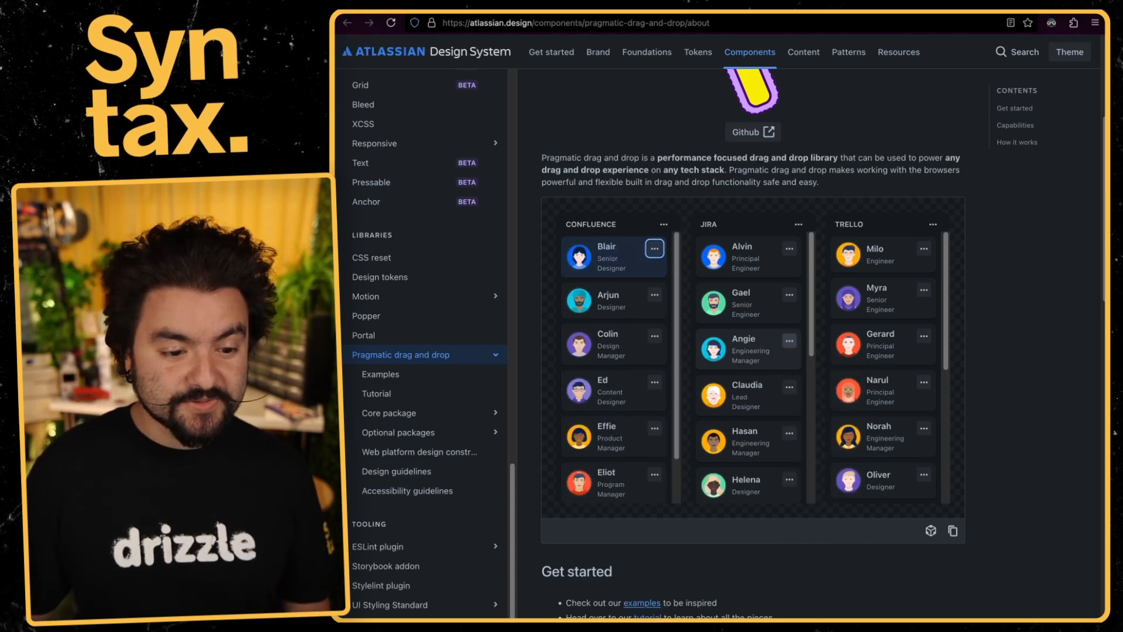
scroll(down, 3)
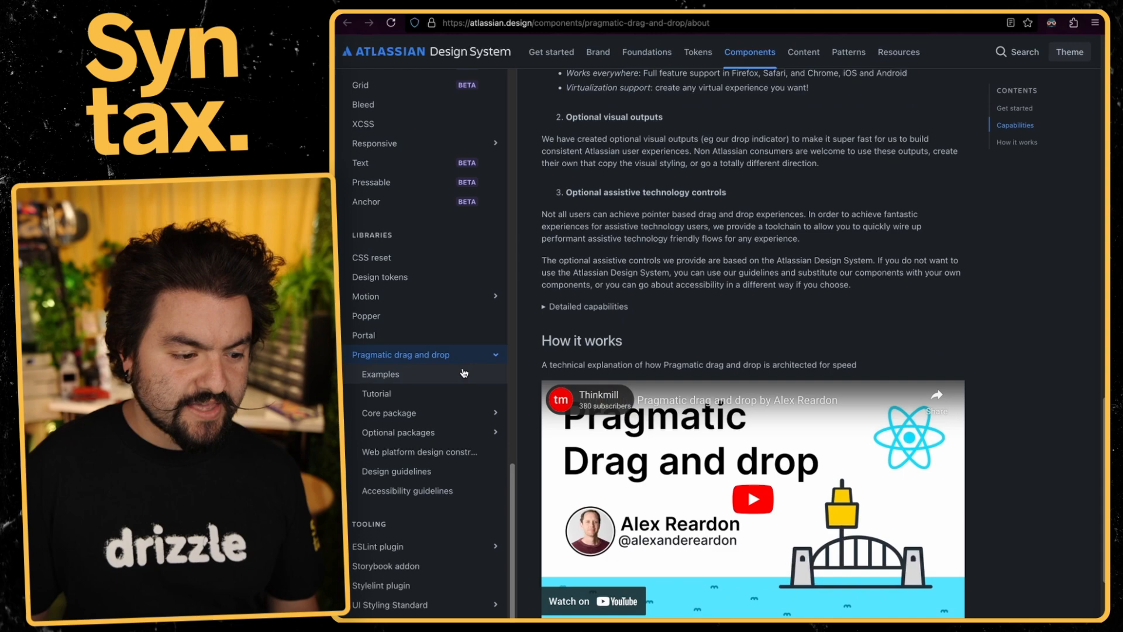
Go to the Pragmatic drag and drop Examples page and scroll to the Grid and Table demos
click(379, 374)
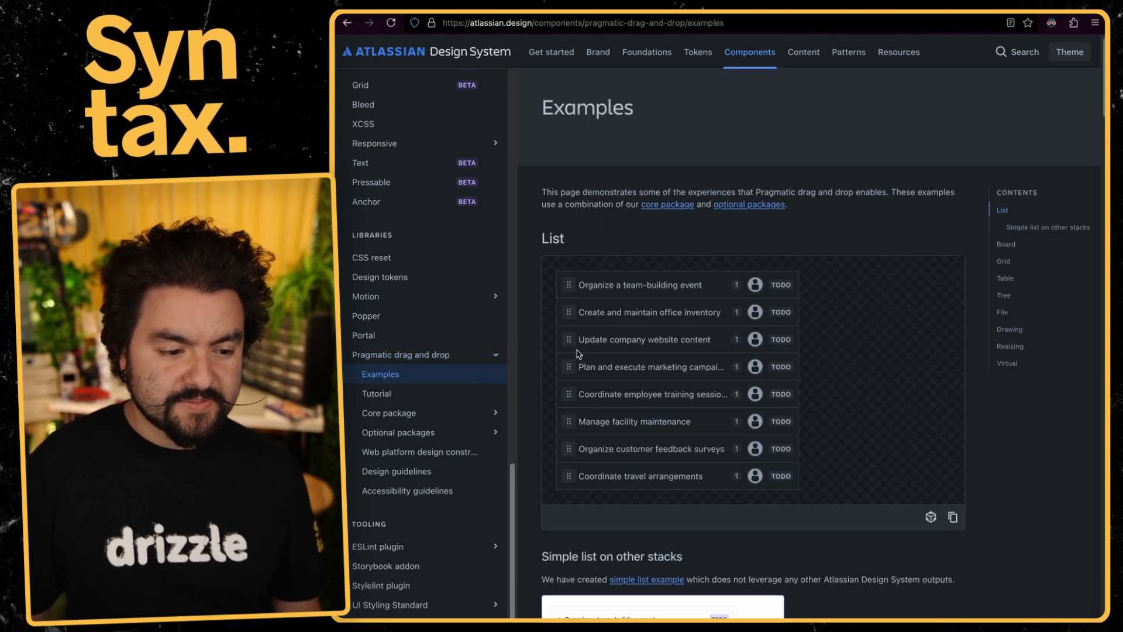
scroll(down, 3)
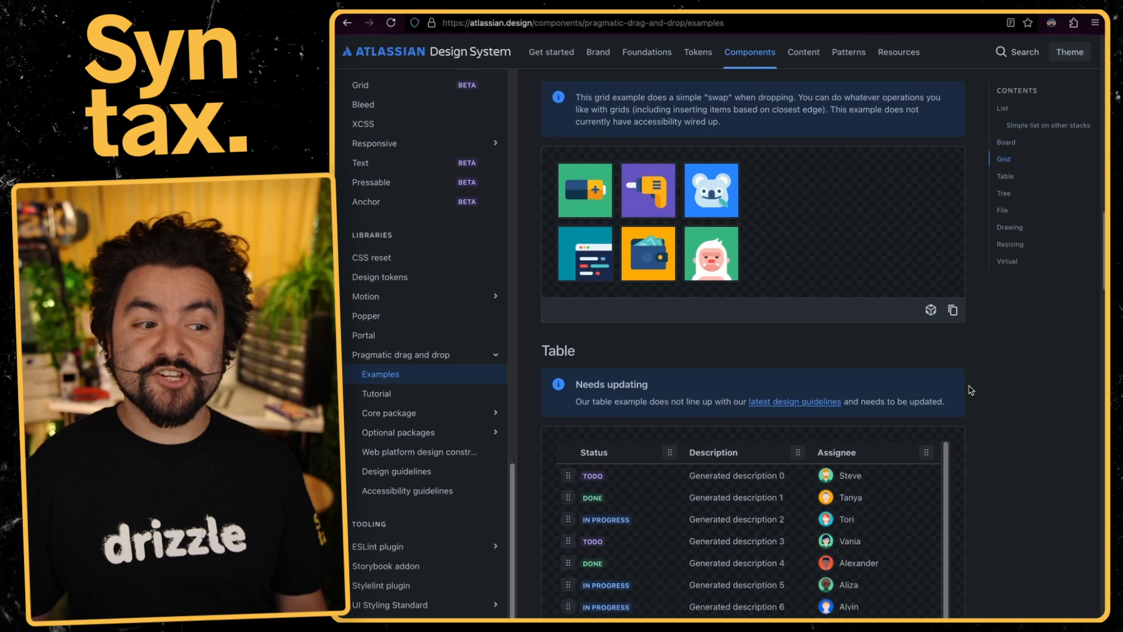
scroll(down, 3)
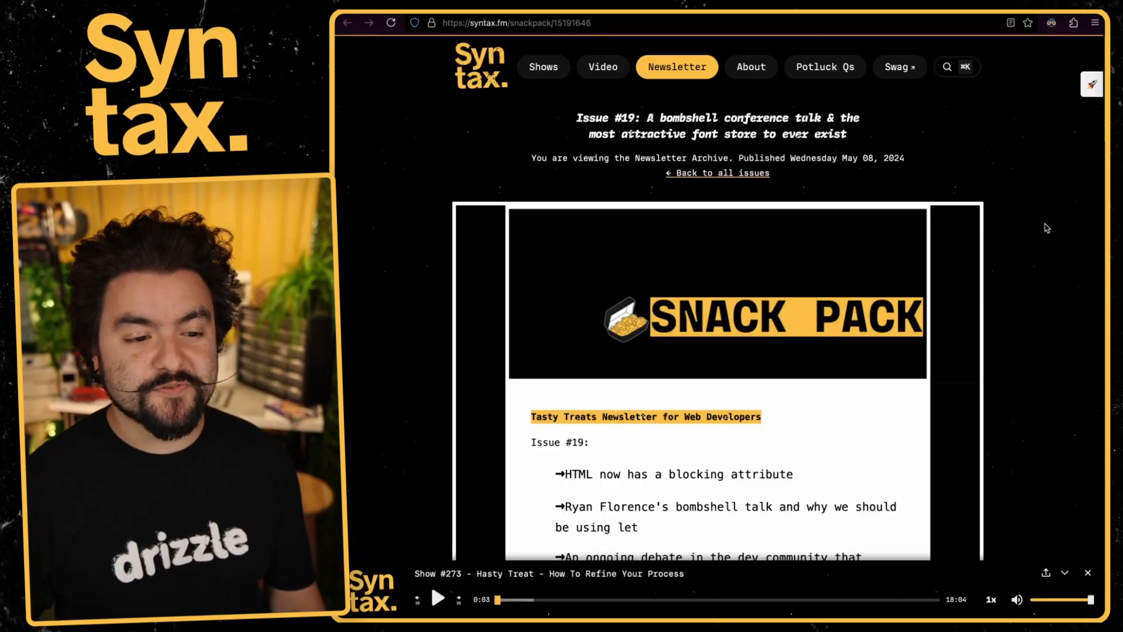
mouse_move(1015, 257)
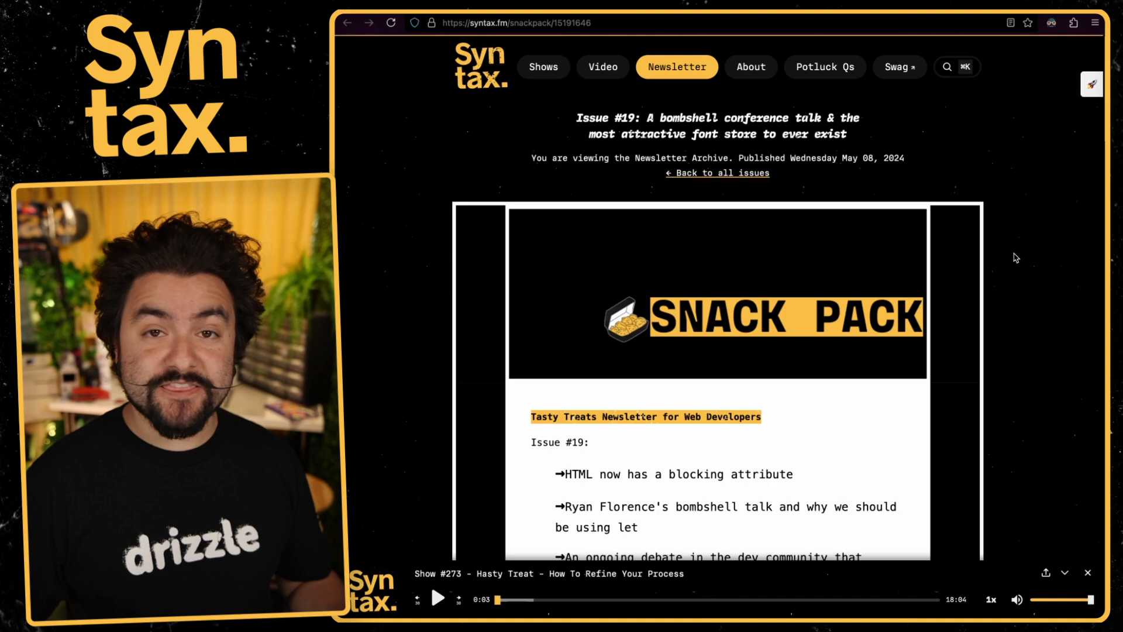
Scroll through Snack Pack issue #19 and its linked blocking-attribute article
scroll(down, 3)
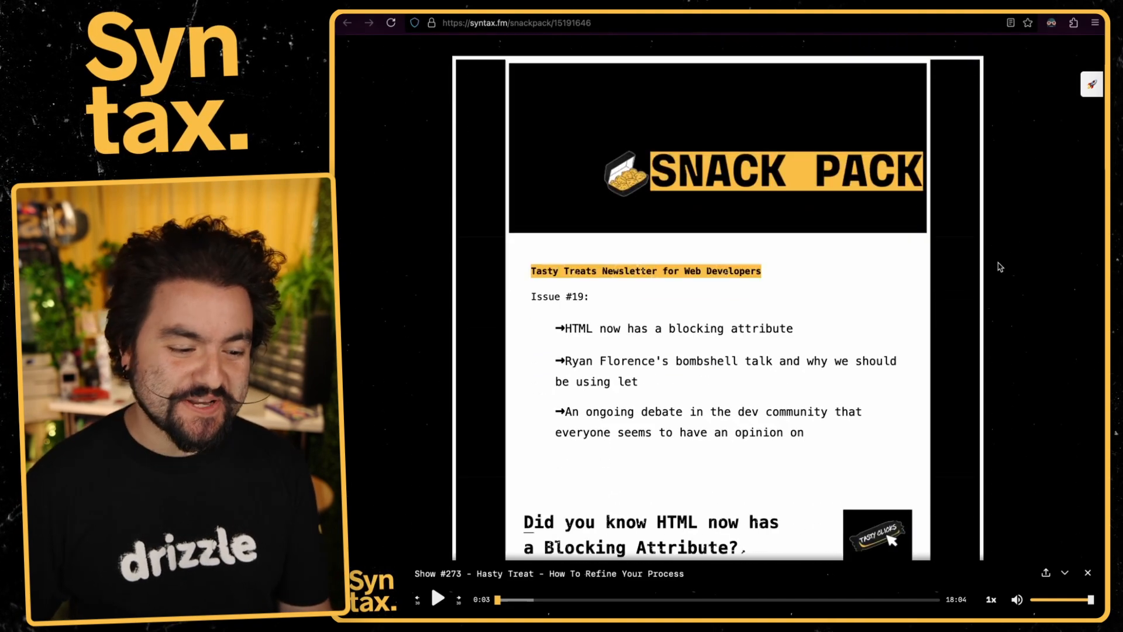
scroll(down, 3)
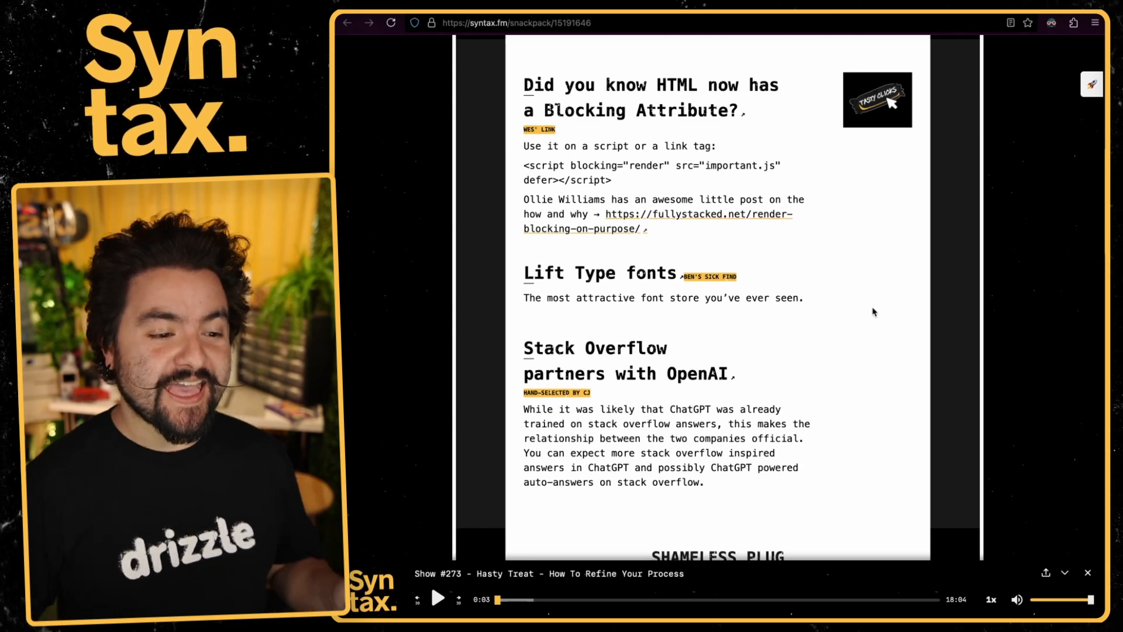
mouse_move(835, 249)
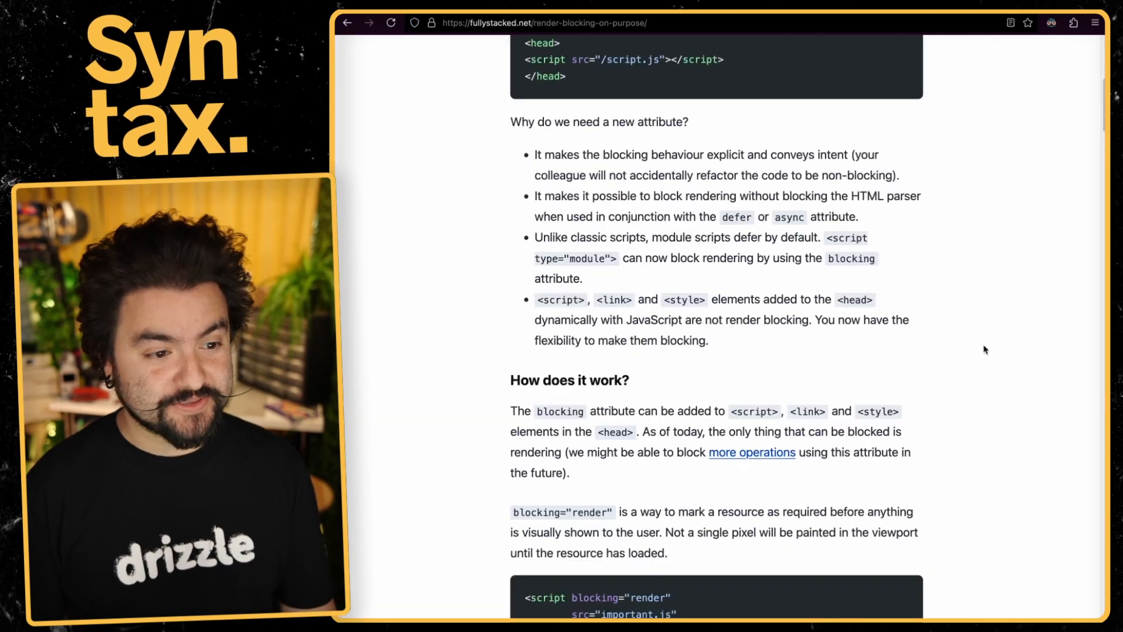
scroll(down, 3)
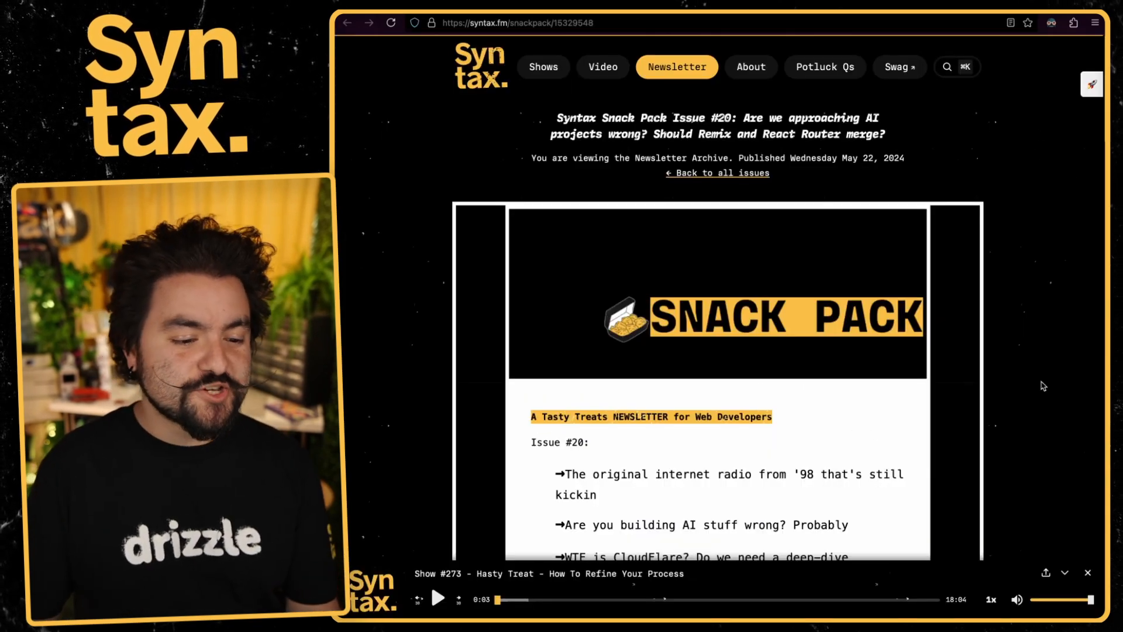
Start streaming SomaFM's Indie Pop Rocks station from the newsletter's radio link
scroll(down, 3)
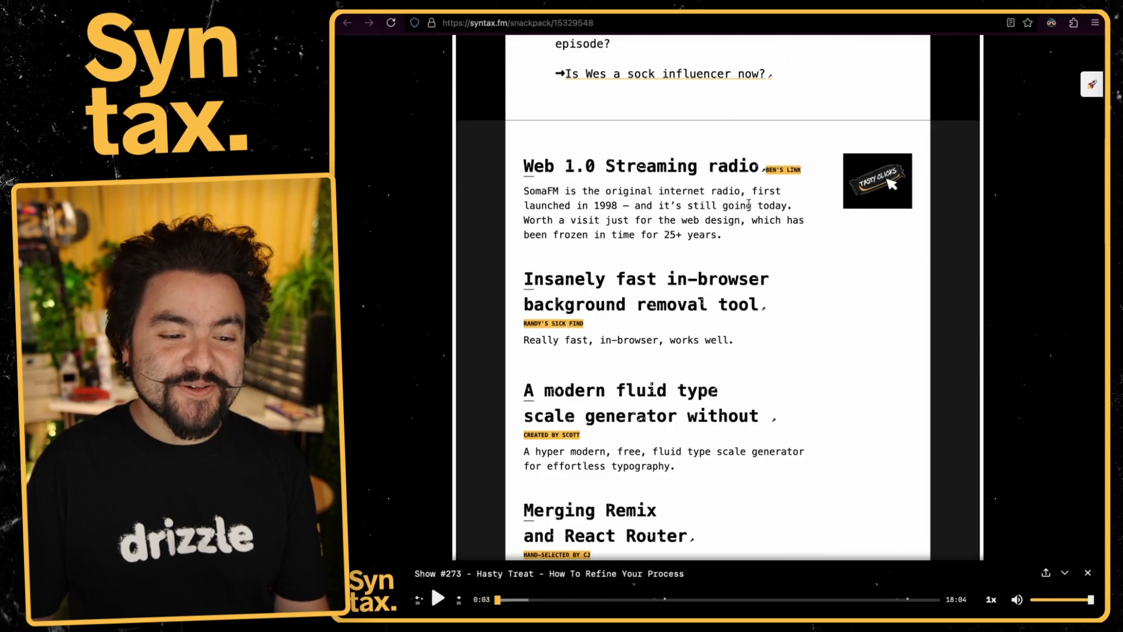
mouse_move(990, 208)
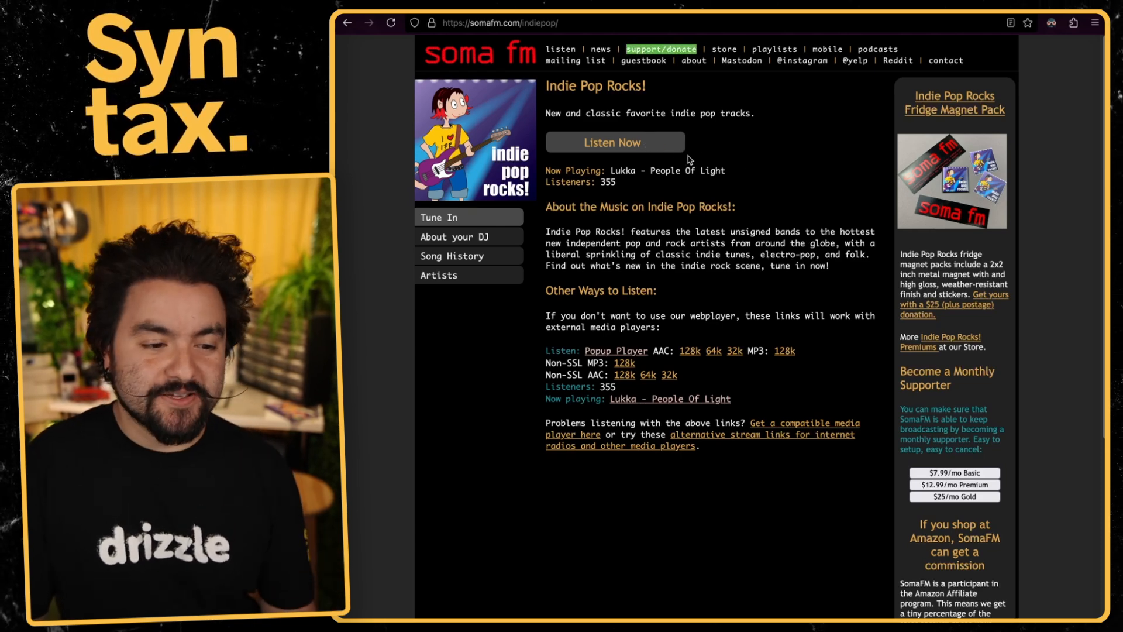
click(452, 256)
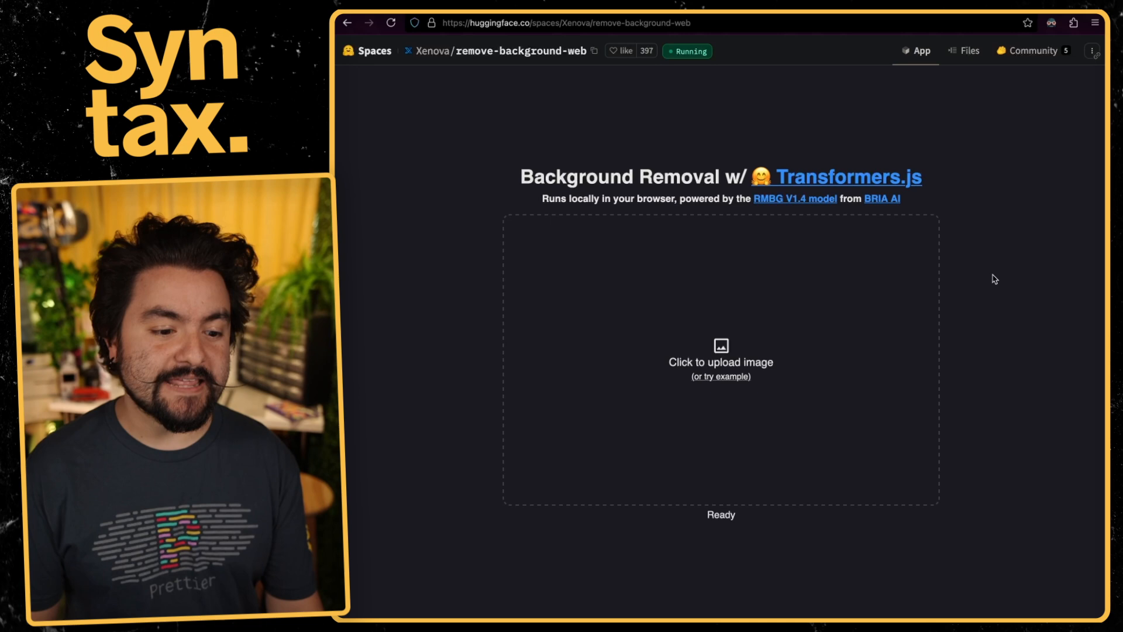
Upload the portrait PNG so the Space strips its background to a transparent cutout
click(719, 358)
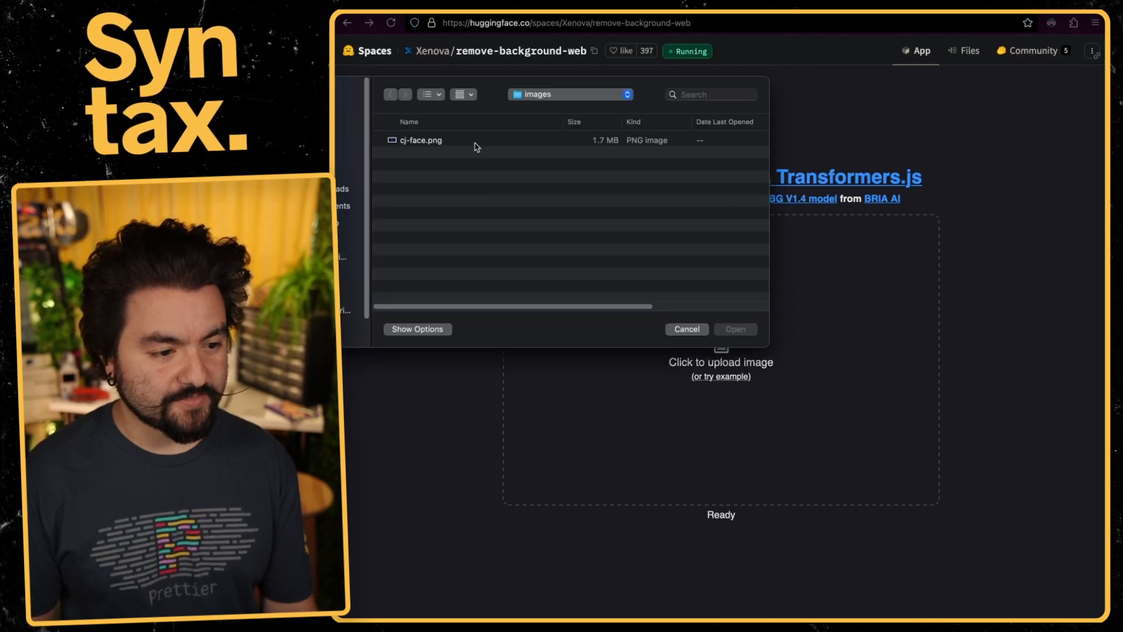
double_click(421, 140)
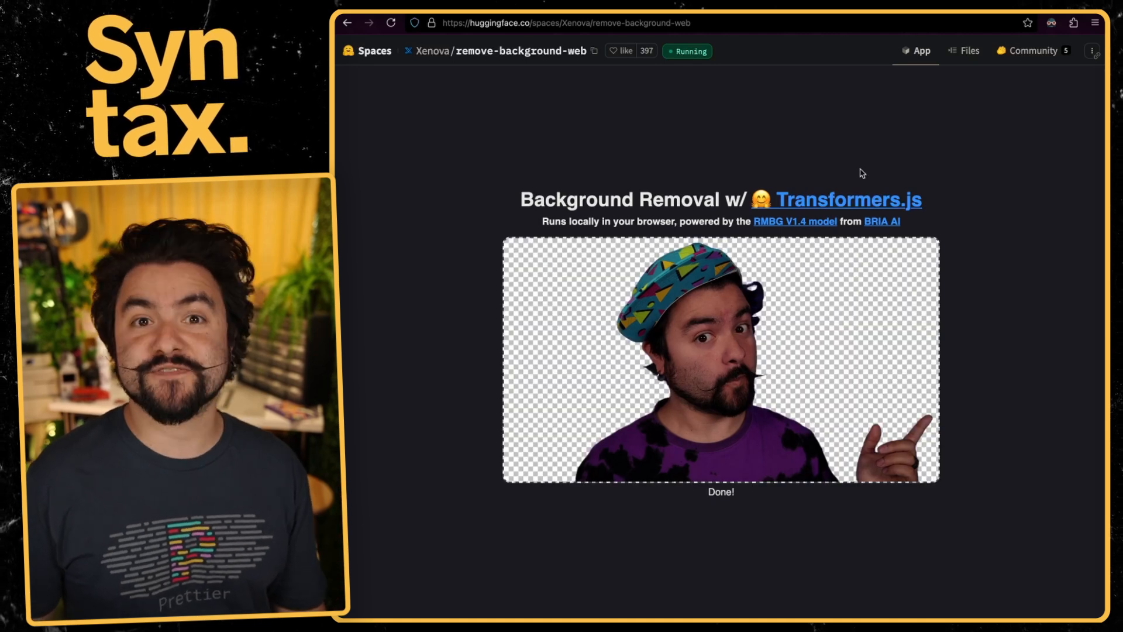
mouse_move(899, 331)
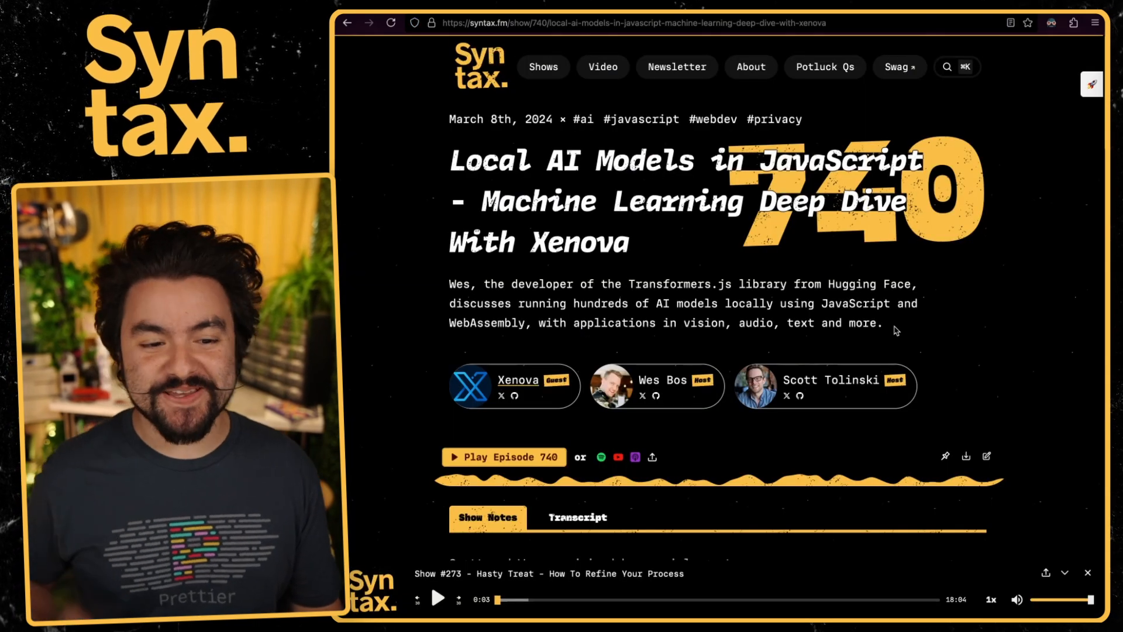
Scroll through the Syntax episode 740 show notes on local AI models with Xenova
scroll(down, 3)
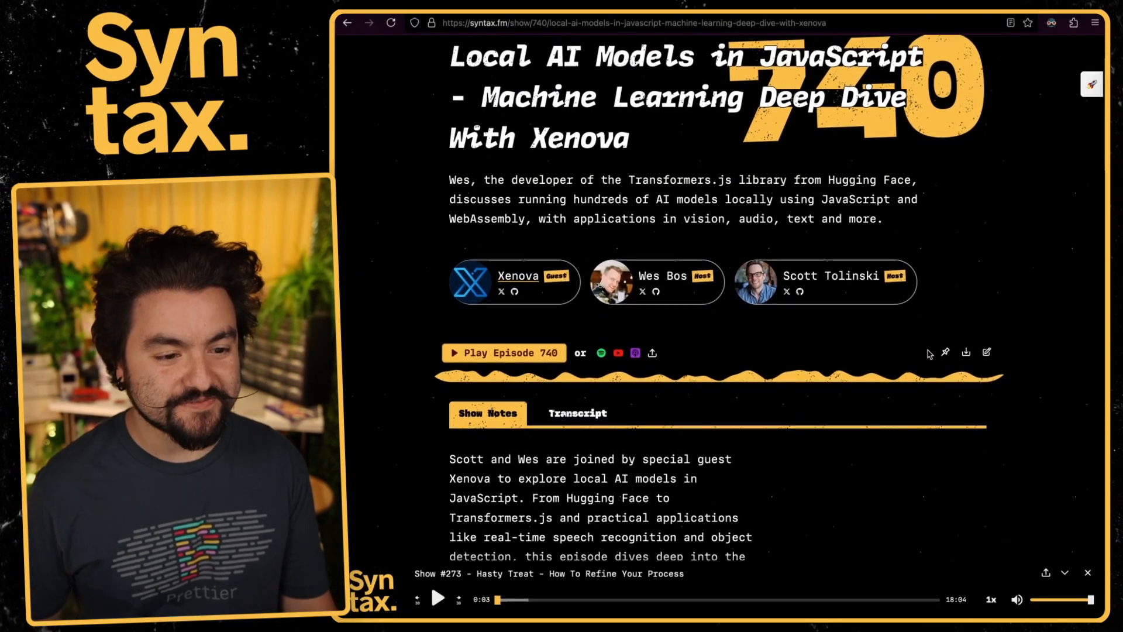
scroll(down, 3)
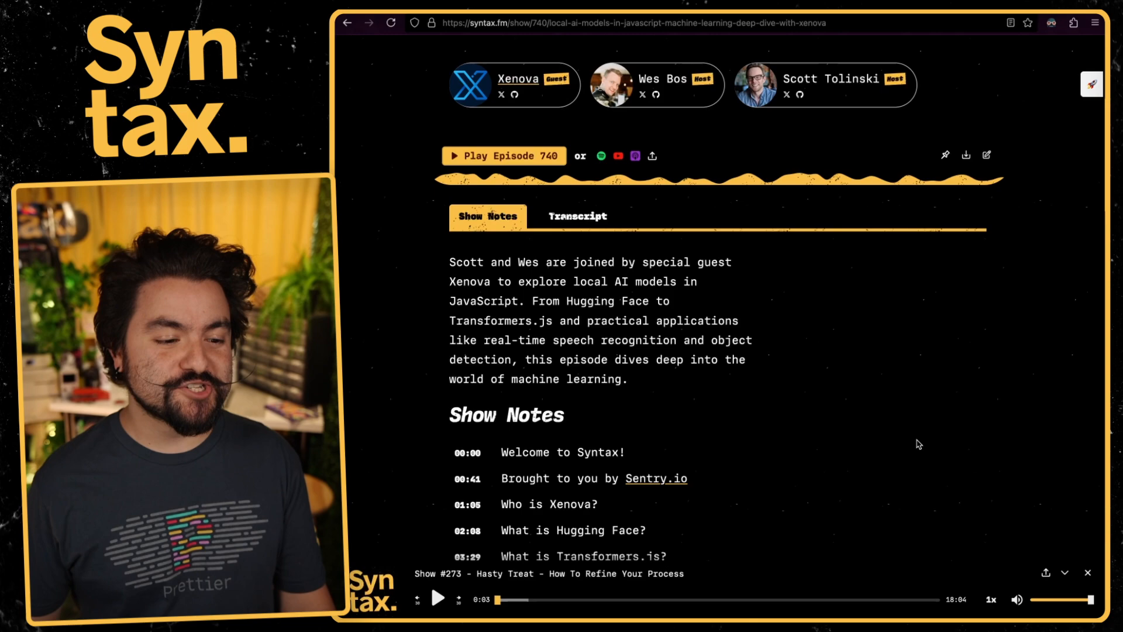
scroll(up, 3)
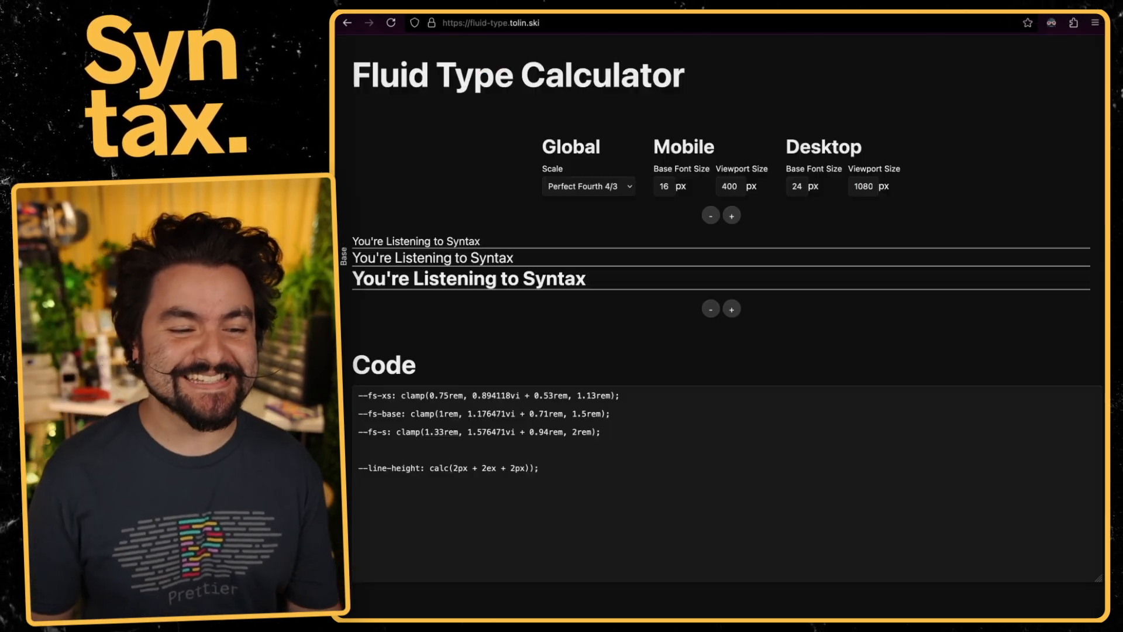
mouse_move(1018, 189)
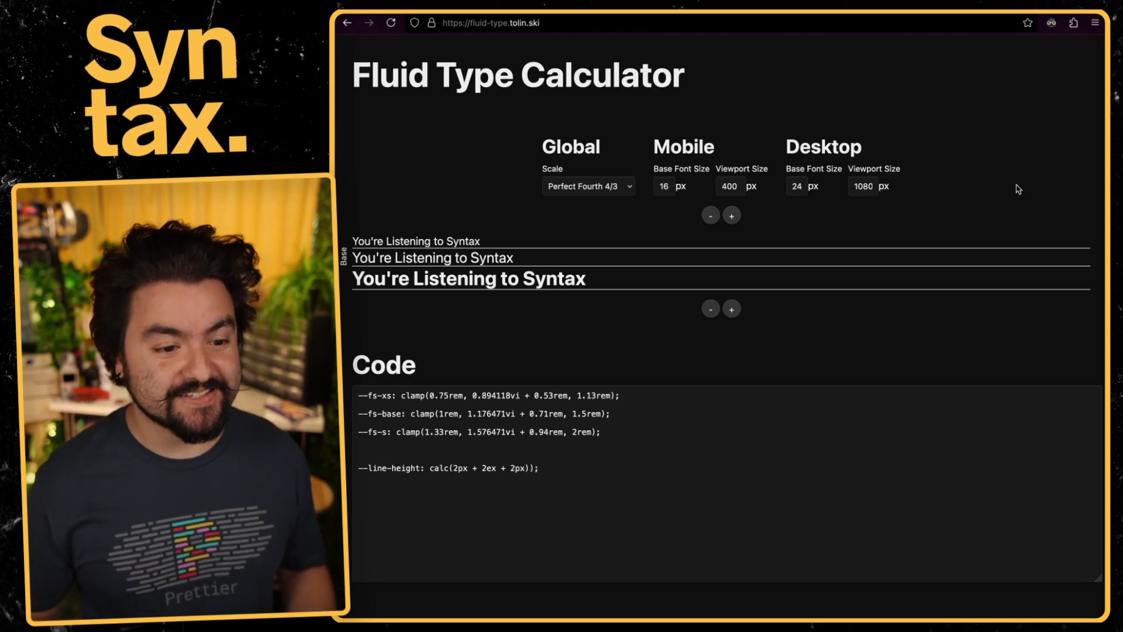
Keep the Perfect Fourth 4/3 ratio and add two larger steps to the type scale
click(587, 186)
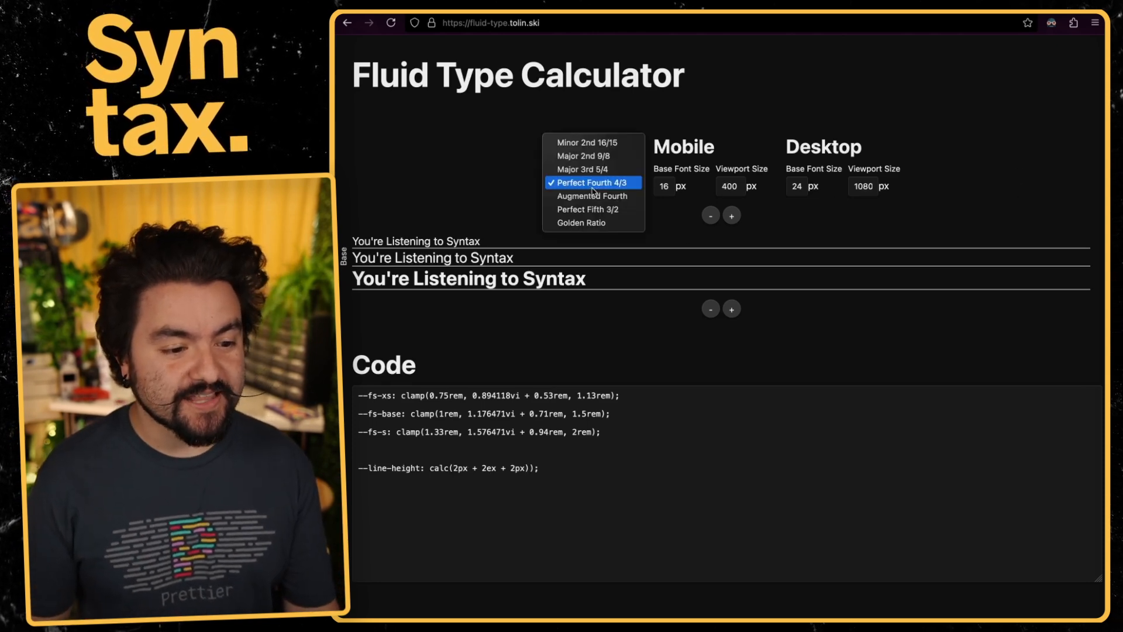
click(587, 183)
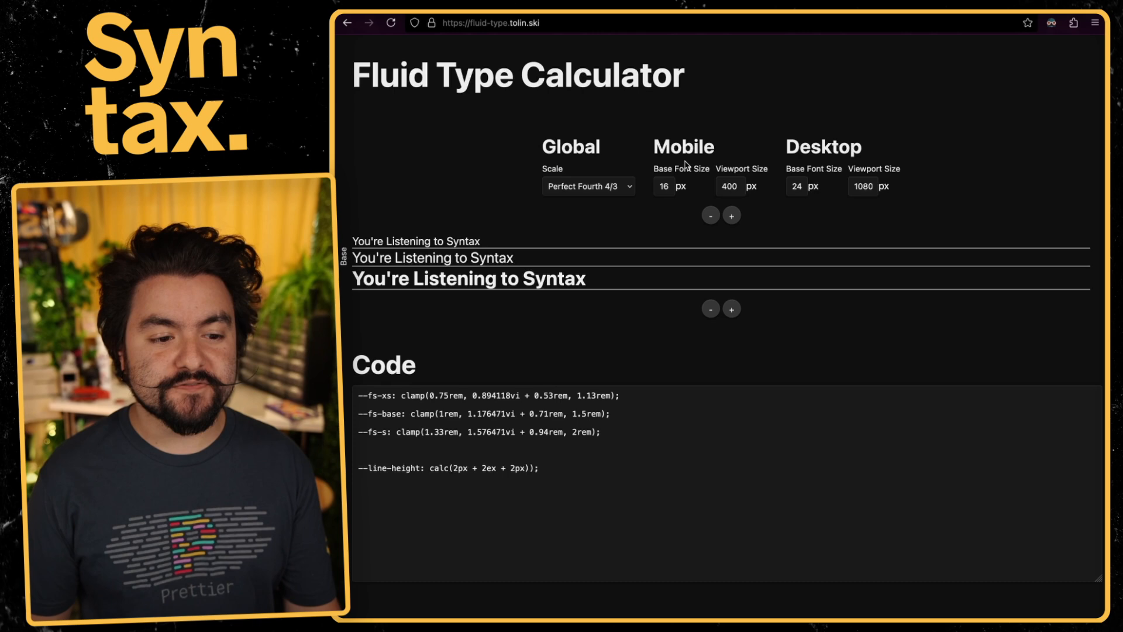
mouse_move(764, 187)
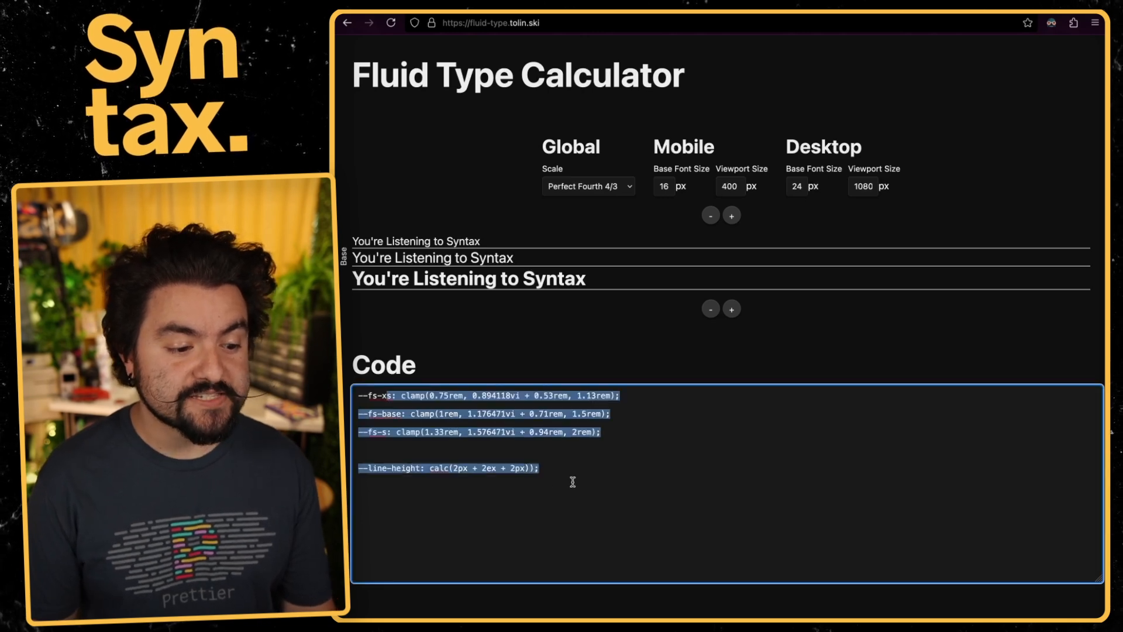
click(731, 309)
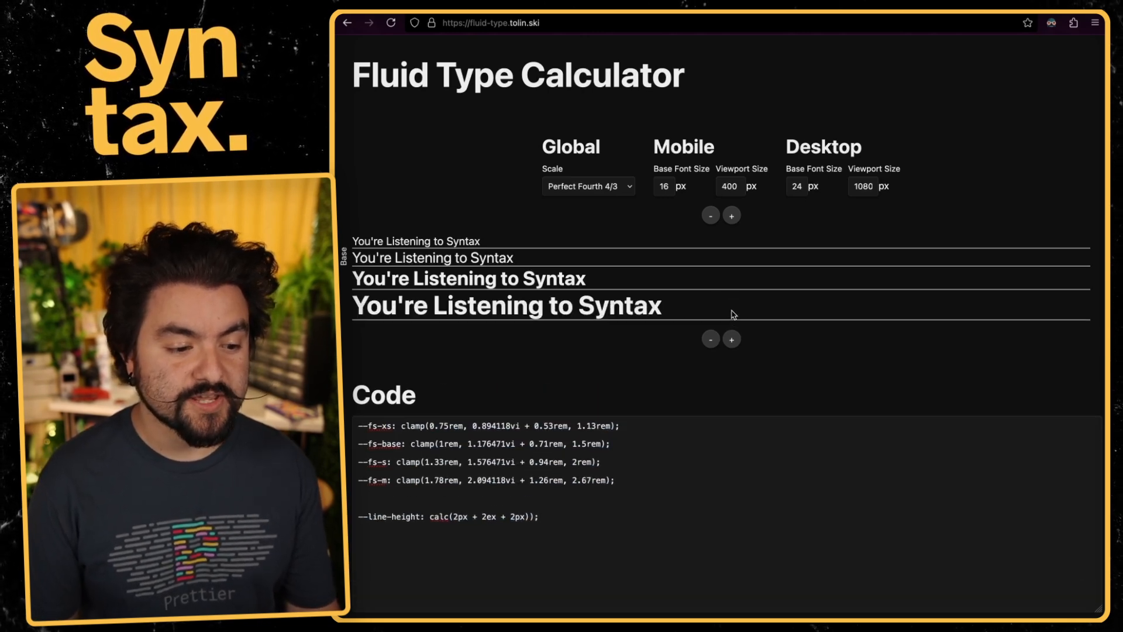
click(731, 215)
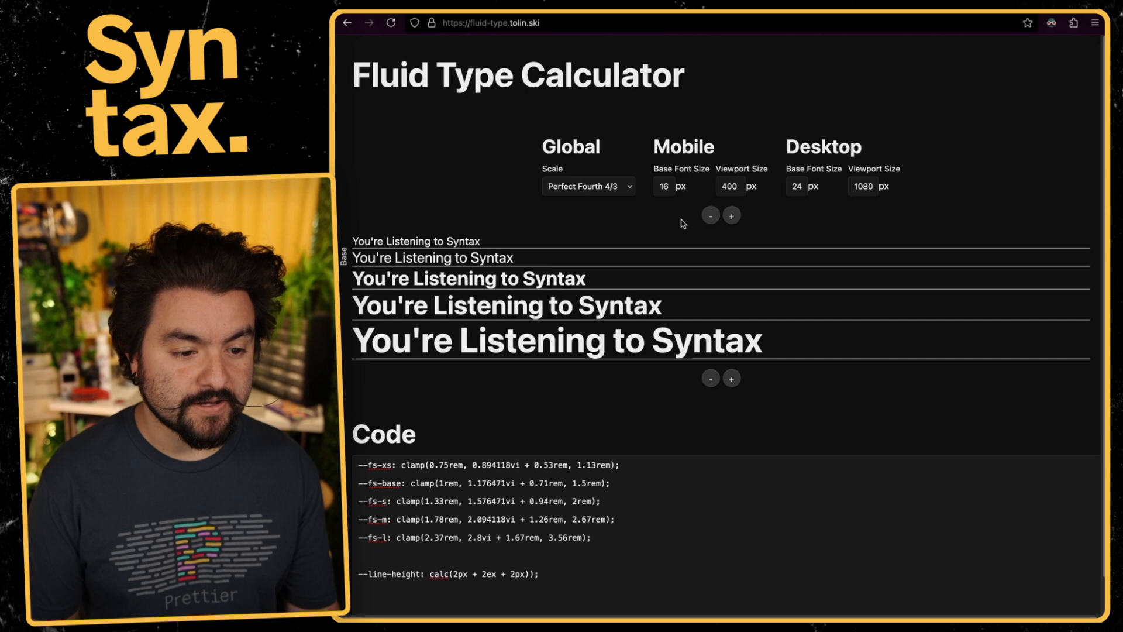
Change the mobile base font size to 29
click(663, 186)
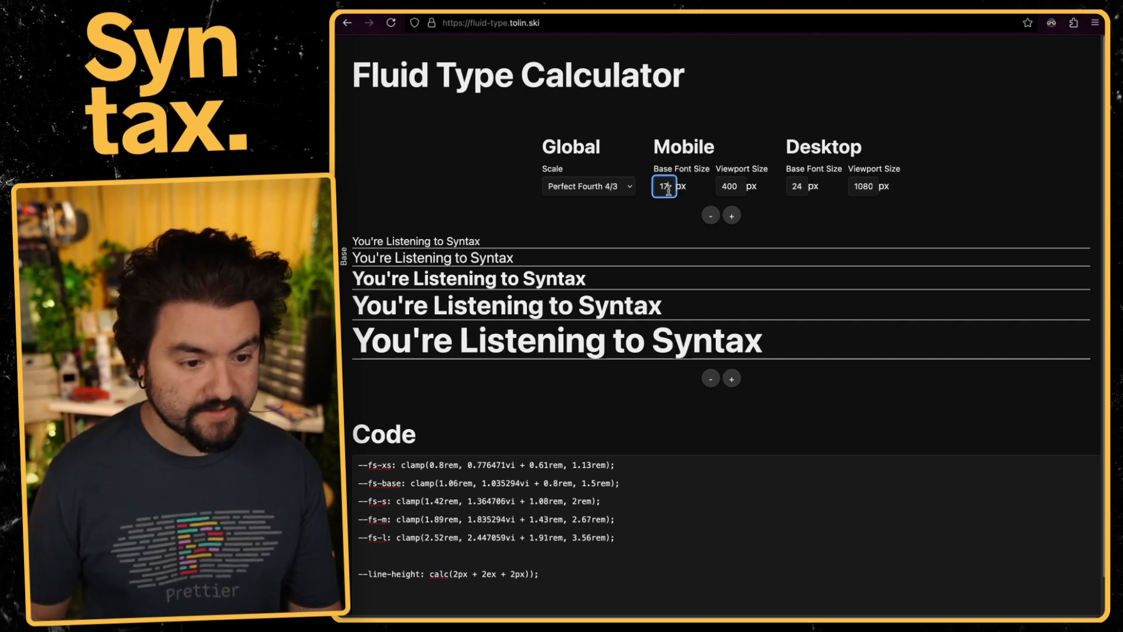
text(29)
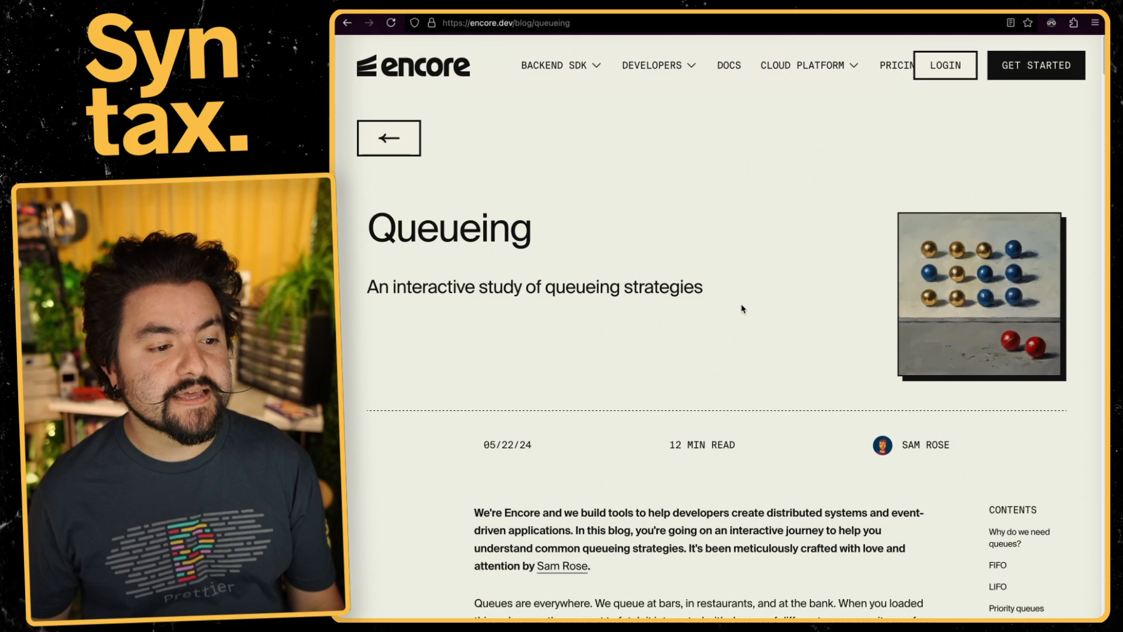
Read down the encore.dev Queueing article through the FIFO queue demos
scroll(down, 3)
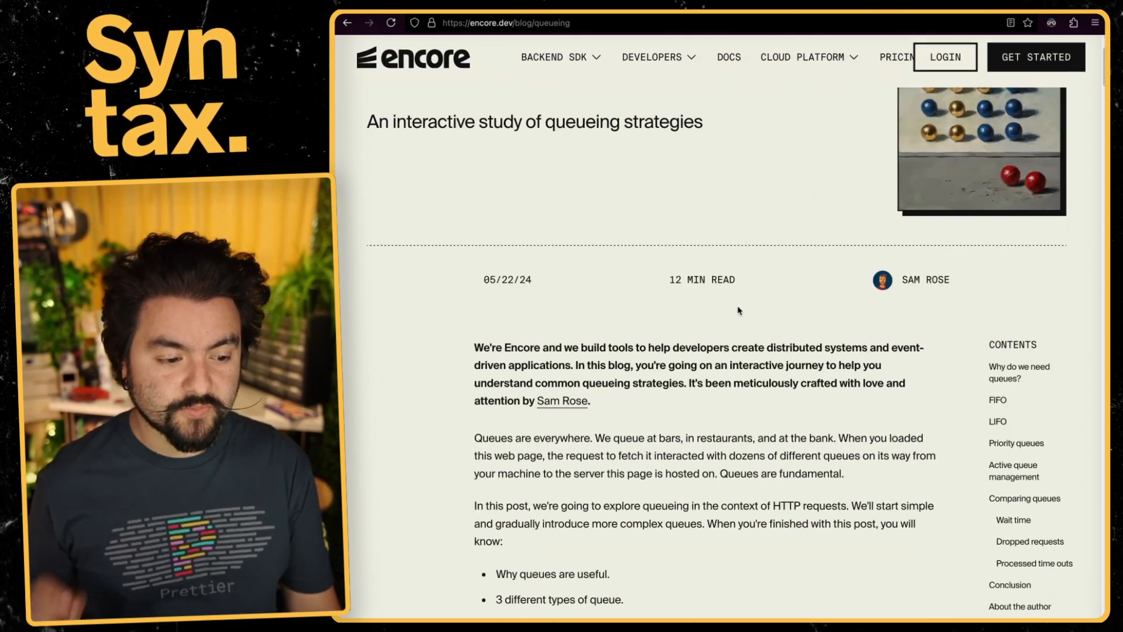
scroll(down, 3)
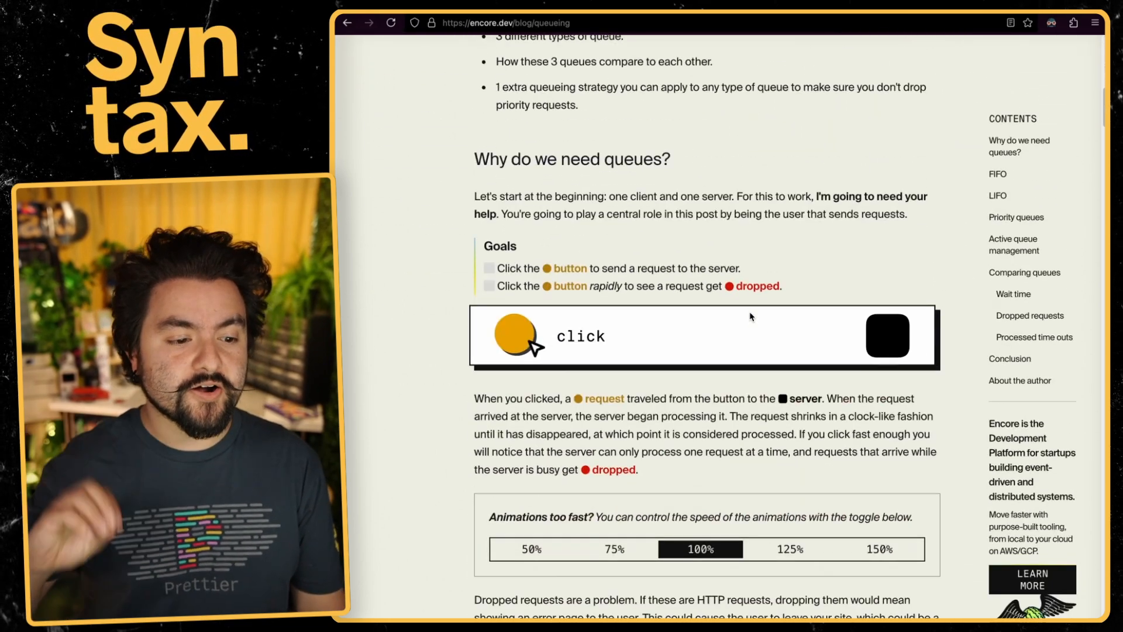
scroll(down, 3)
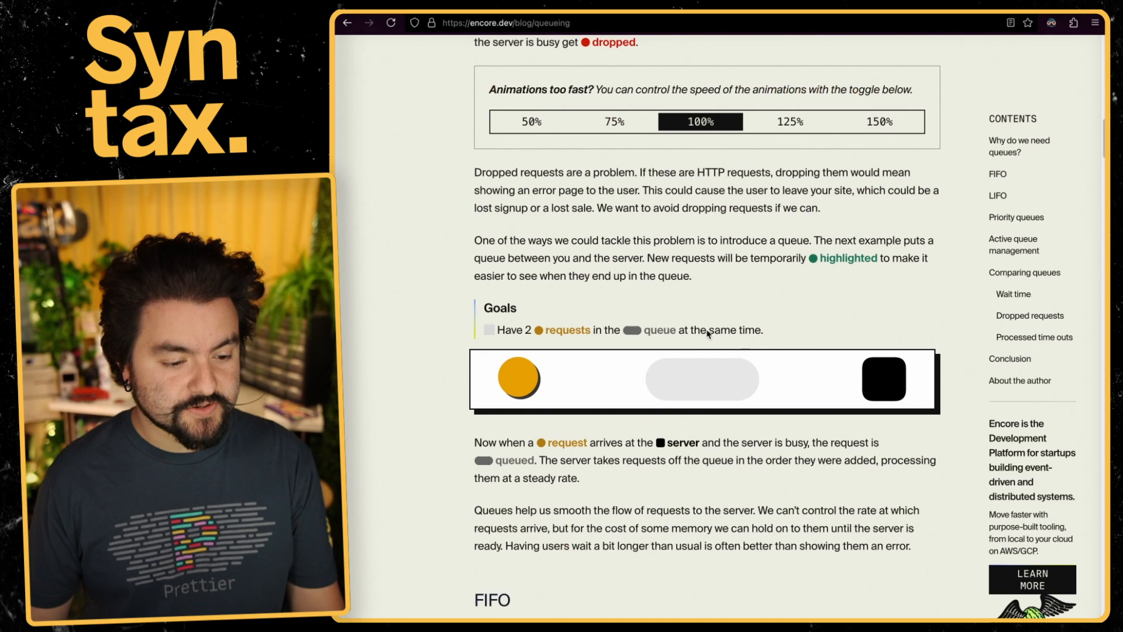
scroll(down, 3)
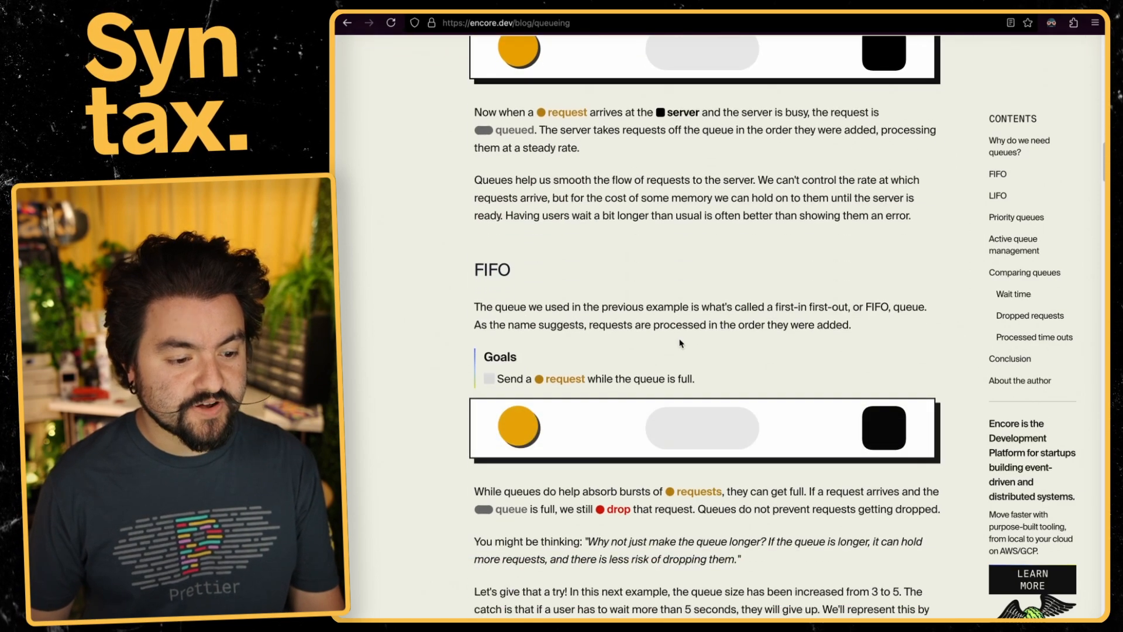
scroll(down, 3)
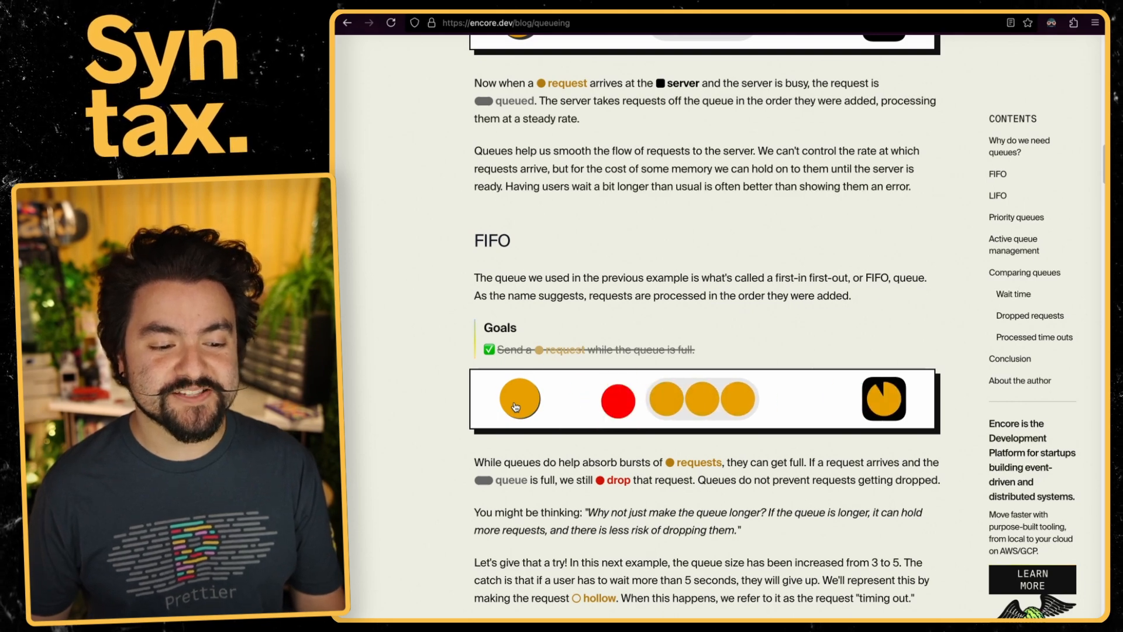
scroll(down, 3)
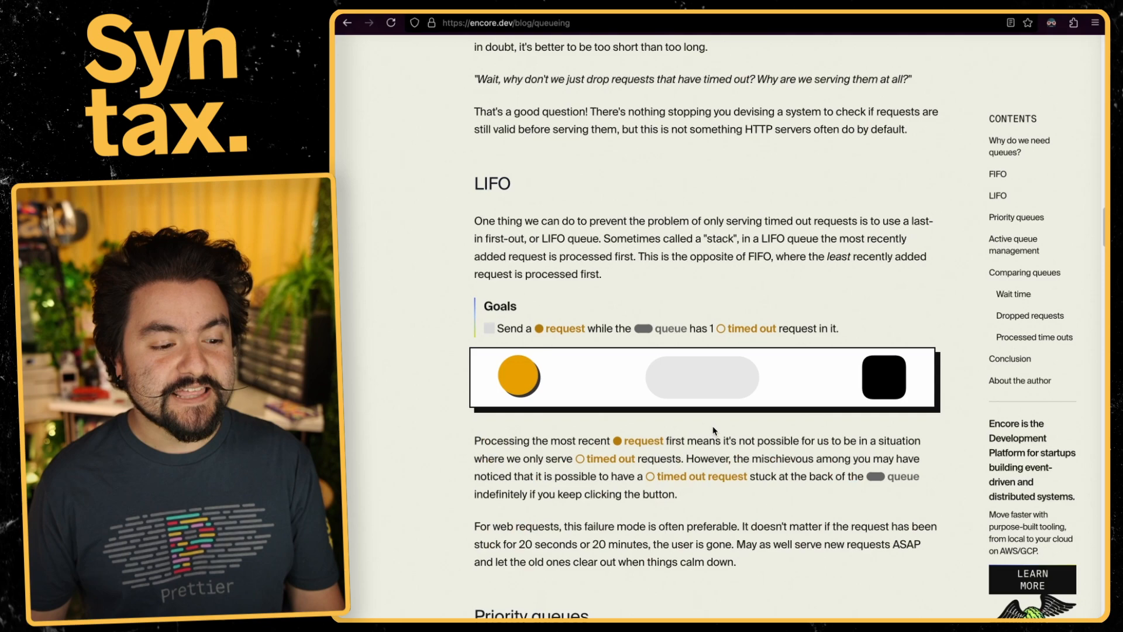
scroll(down, 3)
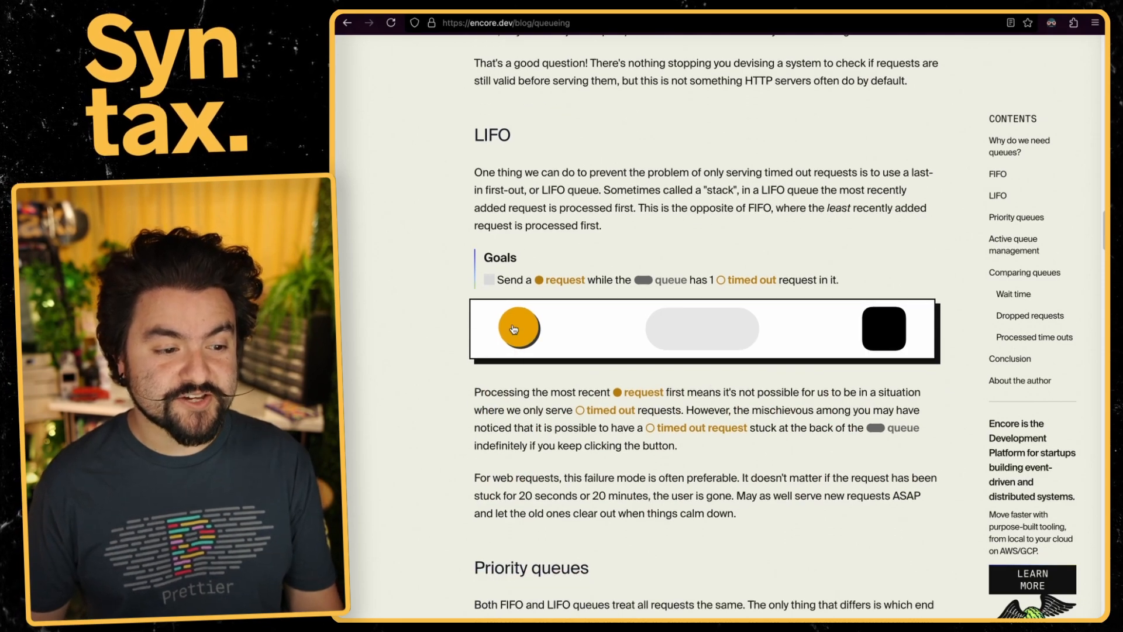
Send a request through the LIFO queue demo and continue to the priority queue section
click(518, 329)
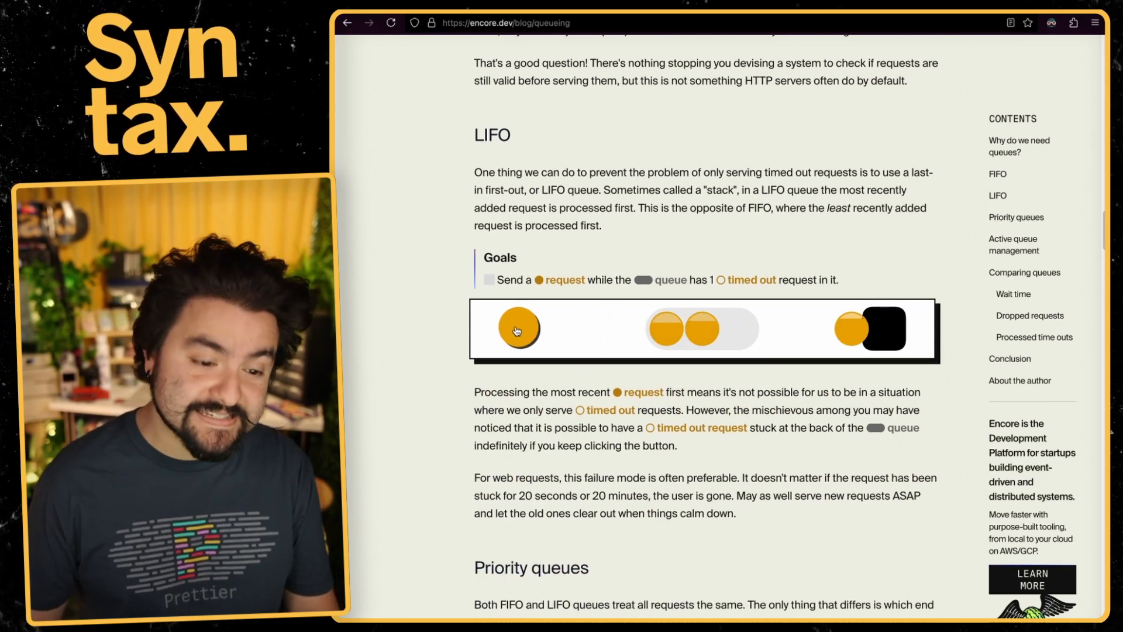
scroll(down, 3)
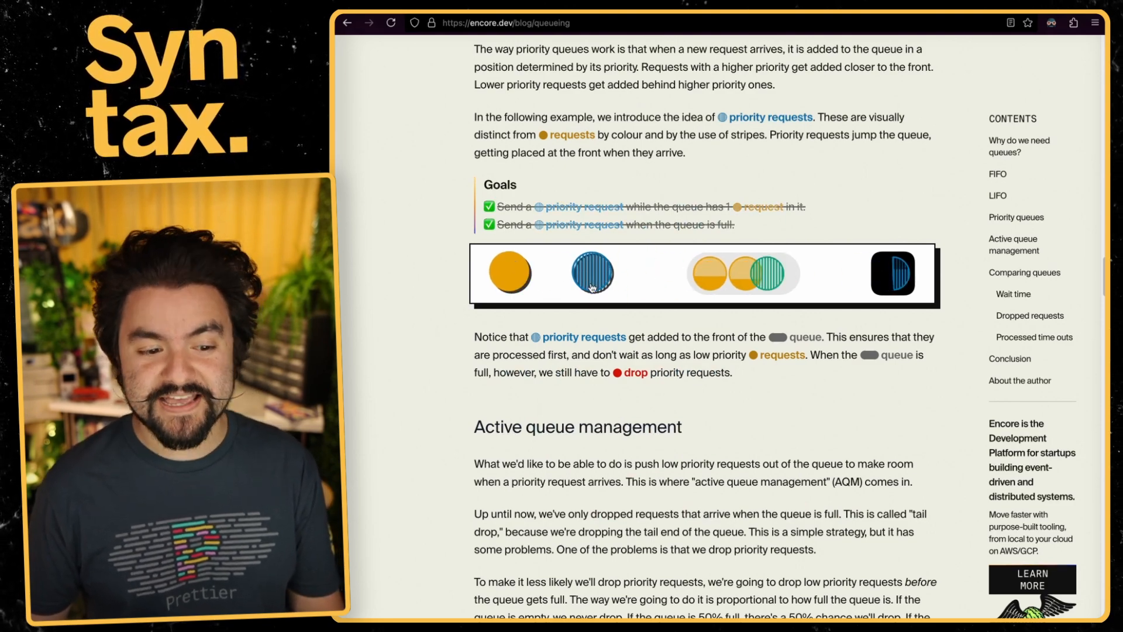
scroll(down, 3)
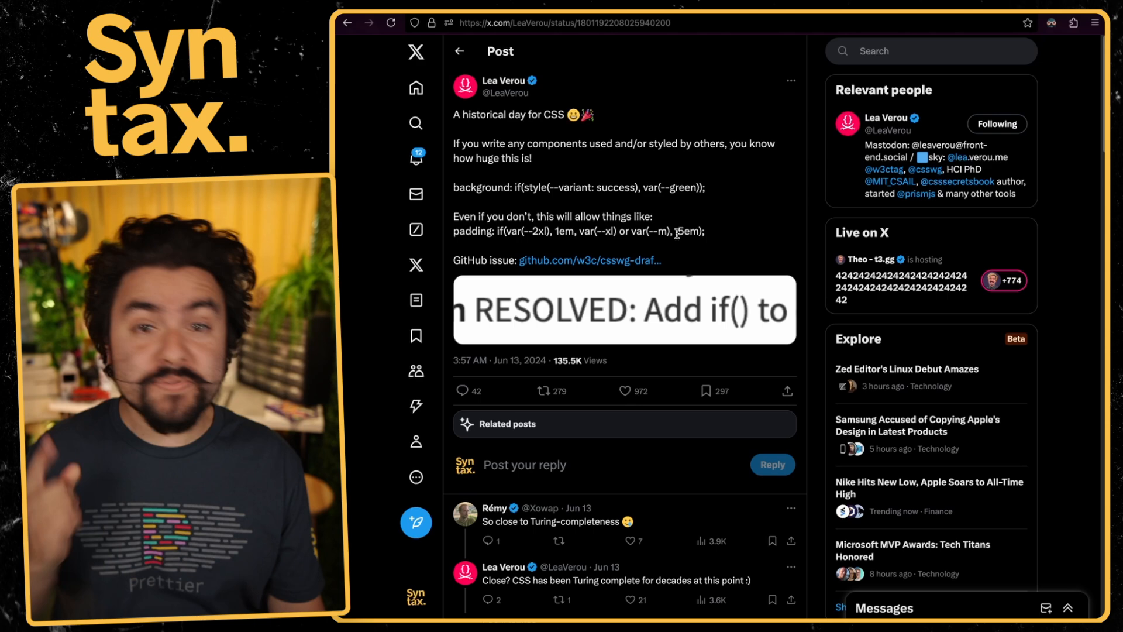
mouse_move(643, 251)
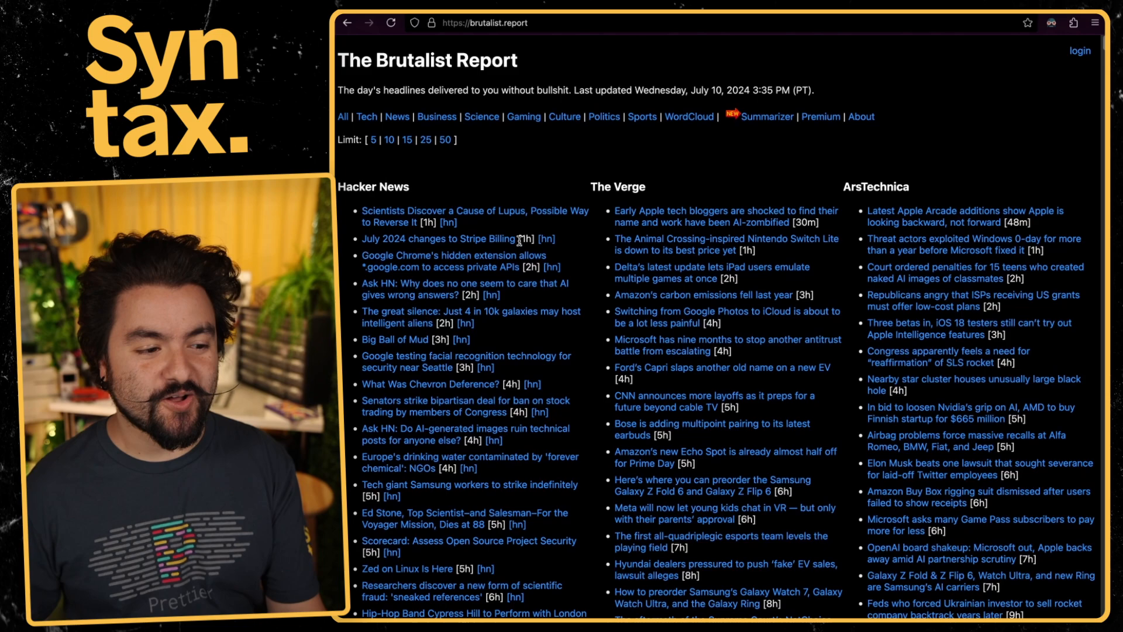
Browse The Brutalist Report's headline columns from the various tech news sources
scroll(down, 3)
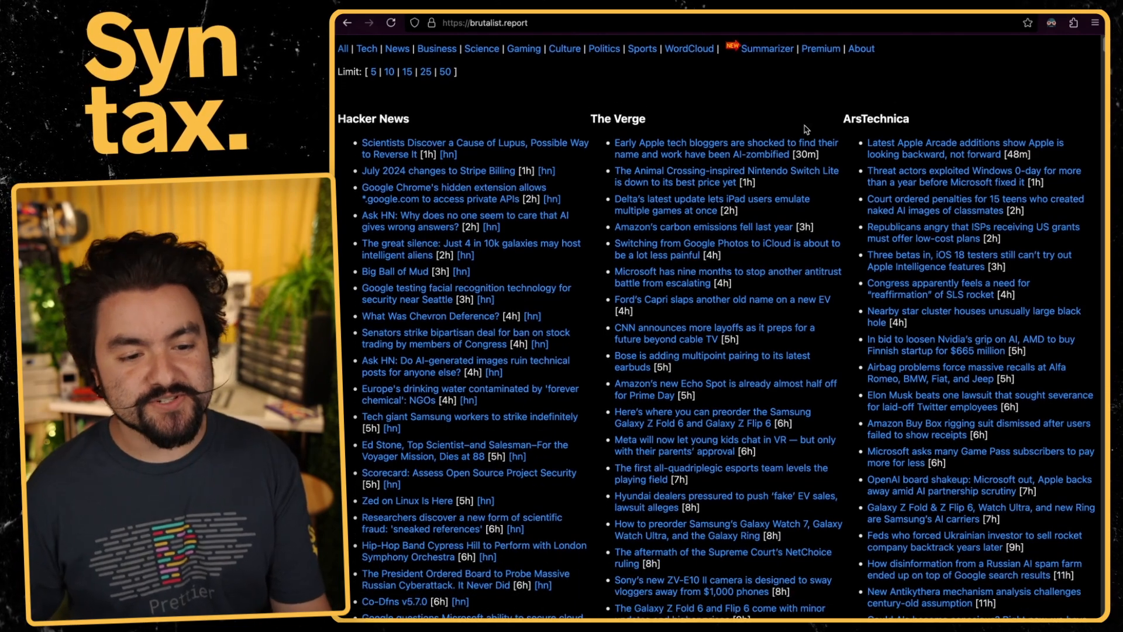
scroll(down, 3)
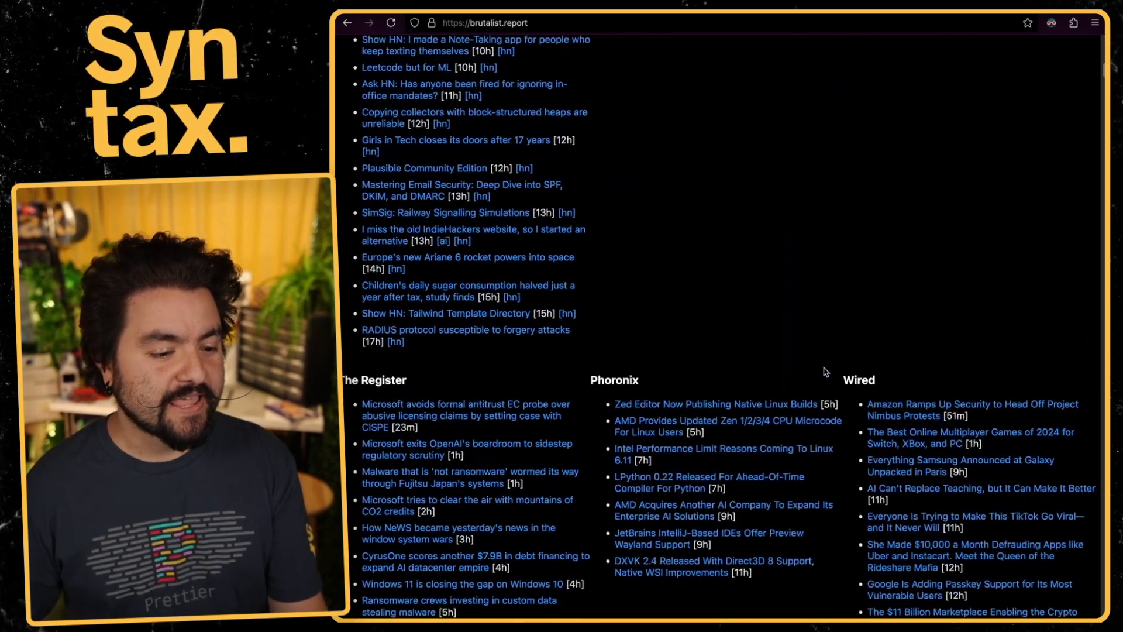
scroll(down, 3)
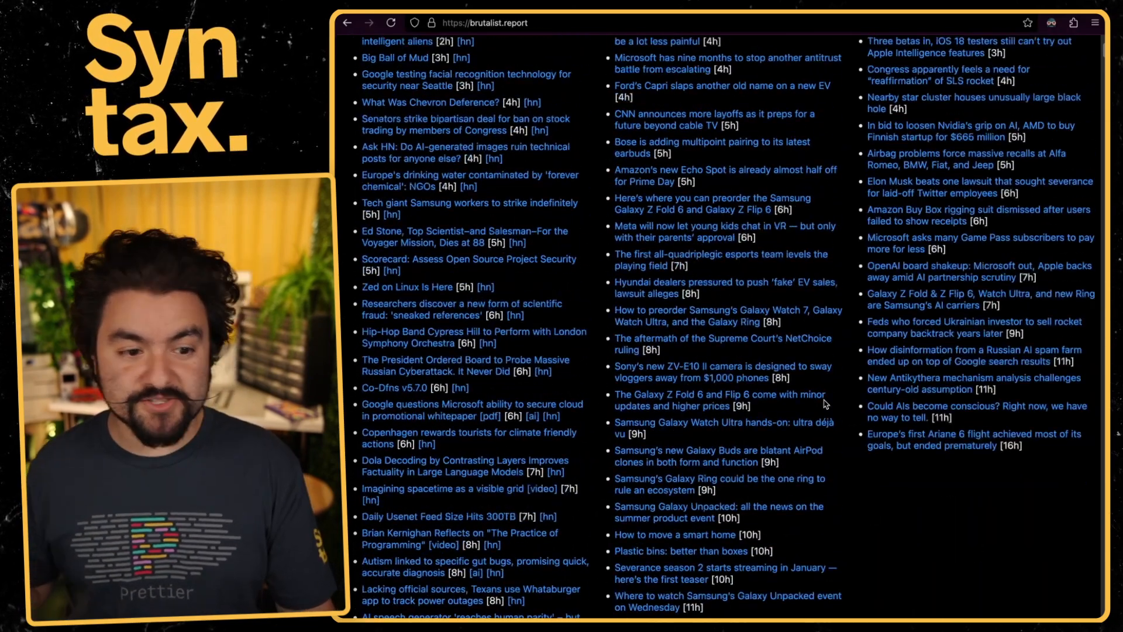
scroll(down, 3)
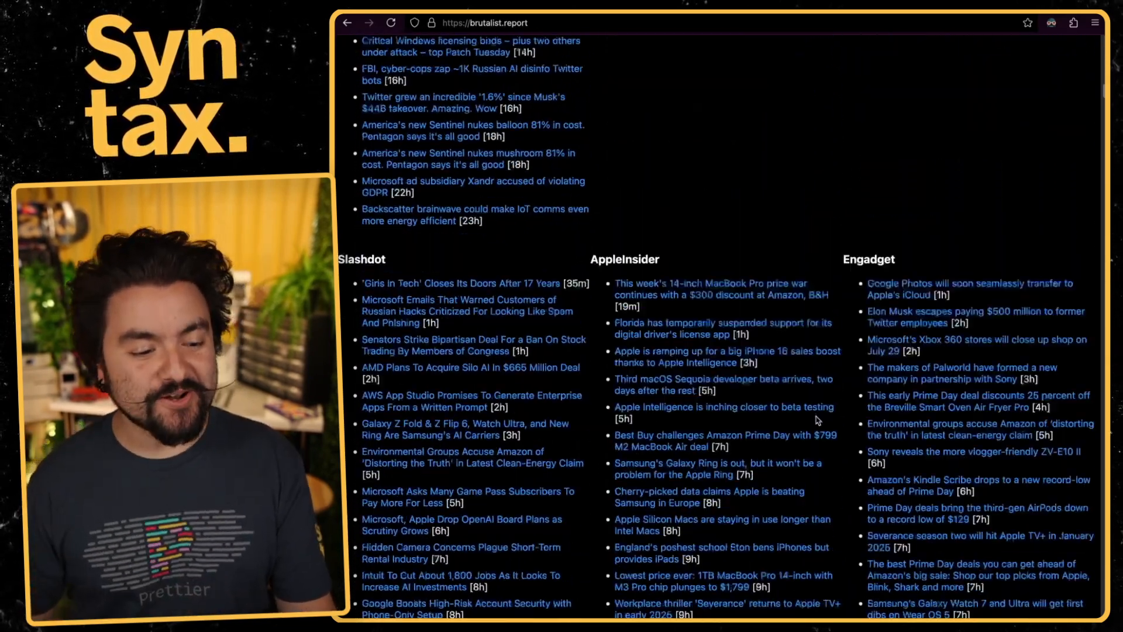
scroll(down, 3)
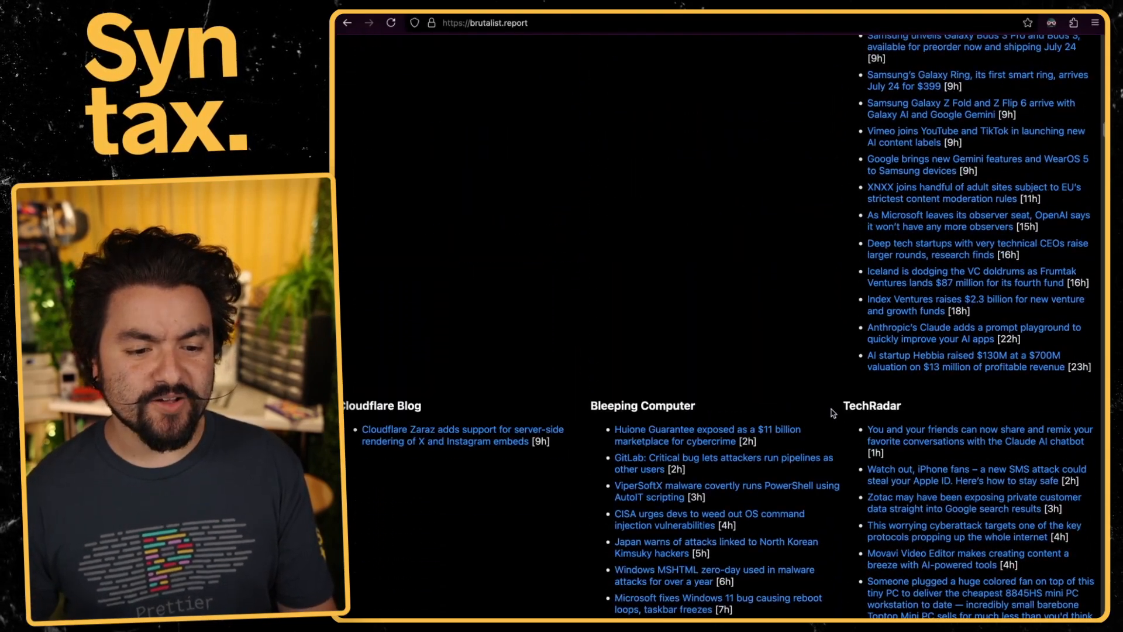
scroll(up, 3)
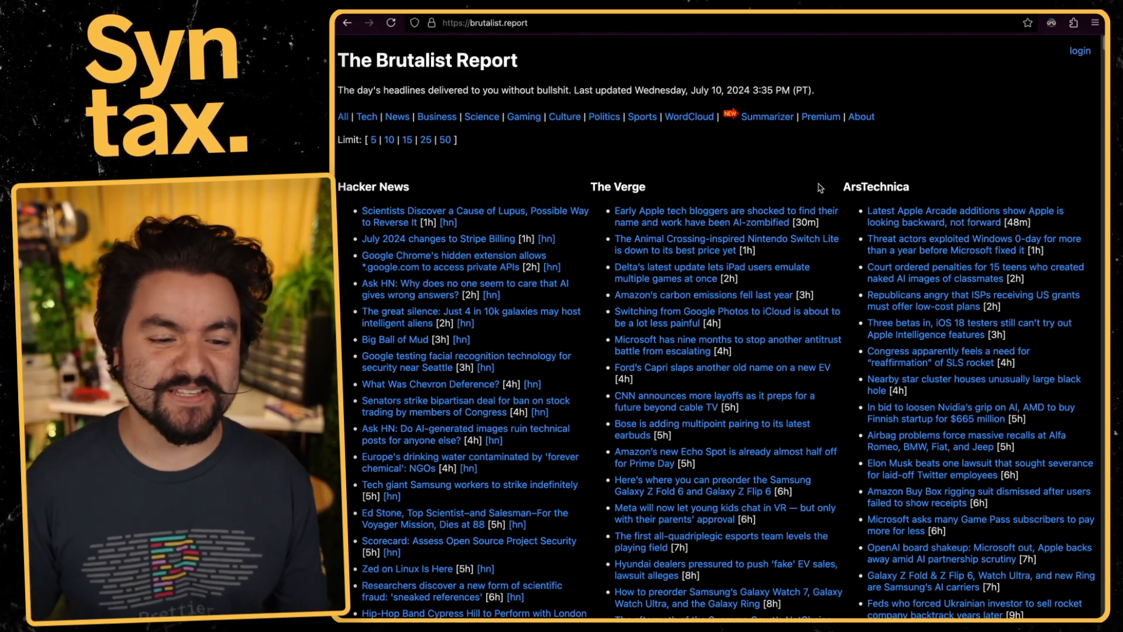
scroll(down, 3)
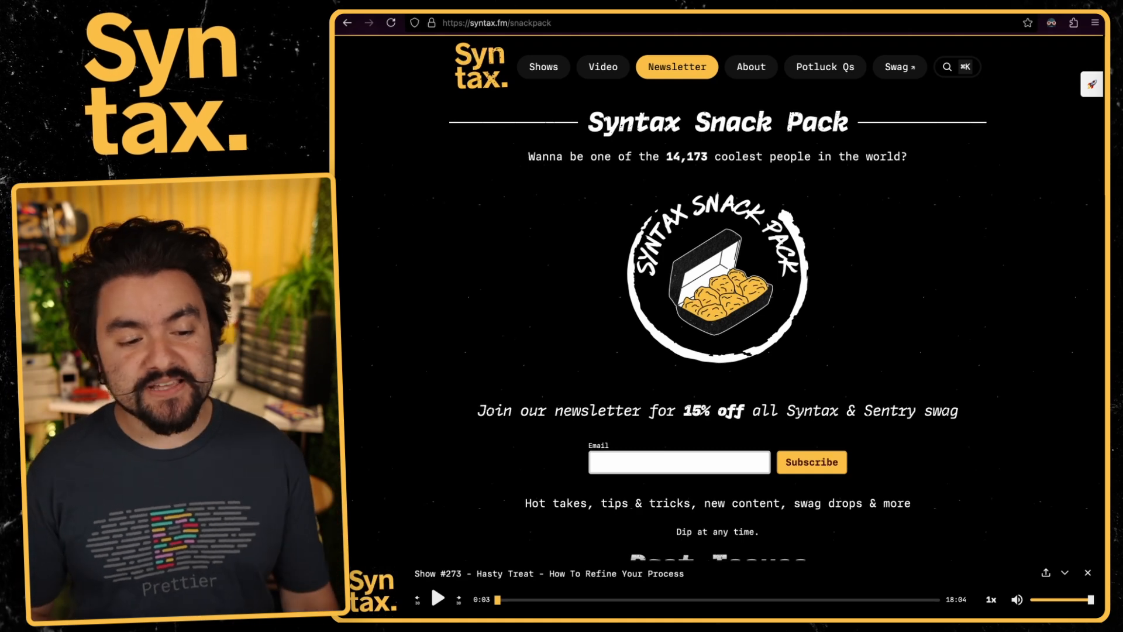
Scroll through the Syntax swag collection of tees, can cooler and skate deck
scroll(down, 3)
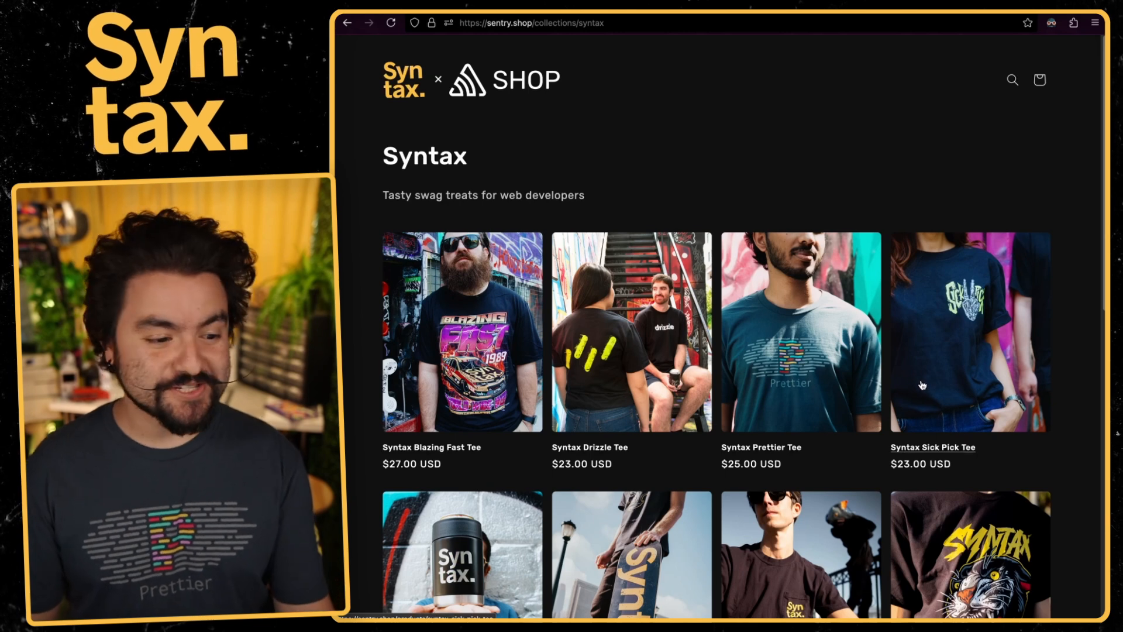
scroll(down, 3)
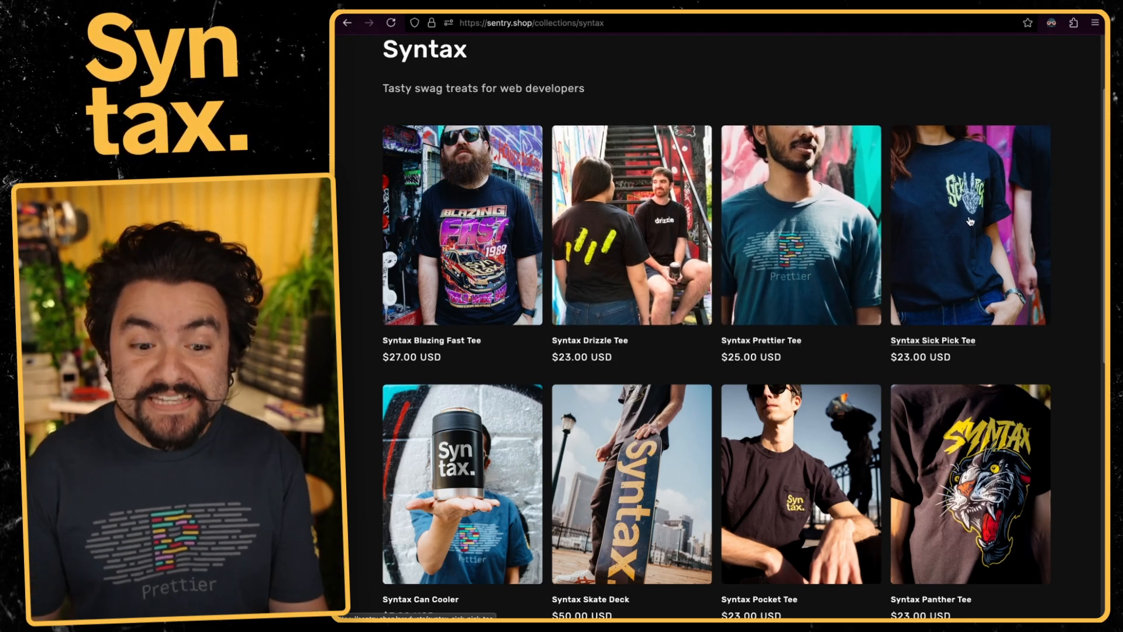
scroll(down, 3)
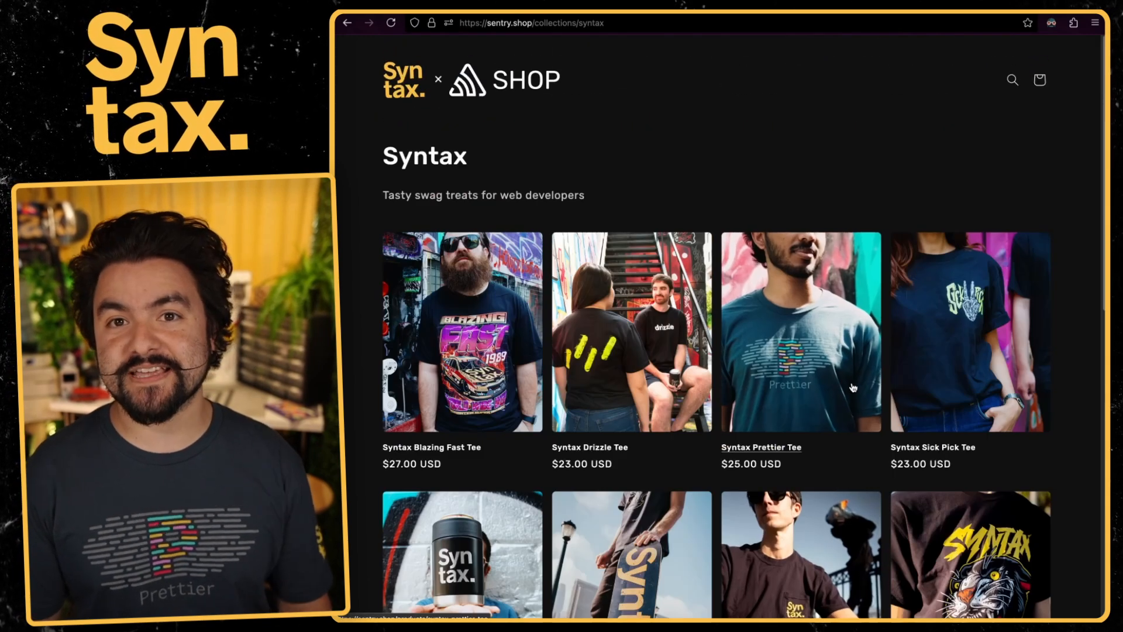
scroll(down, 3)
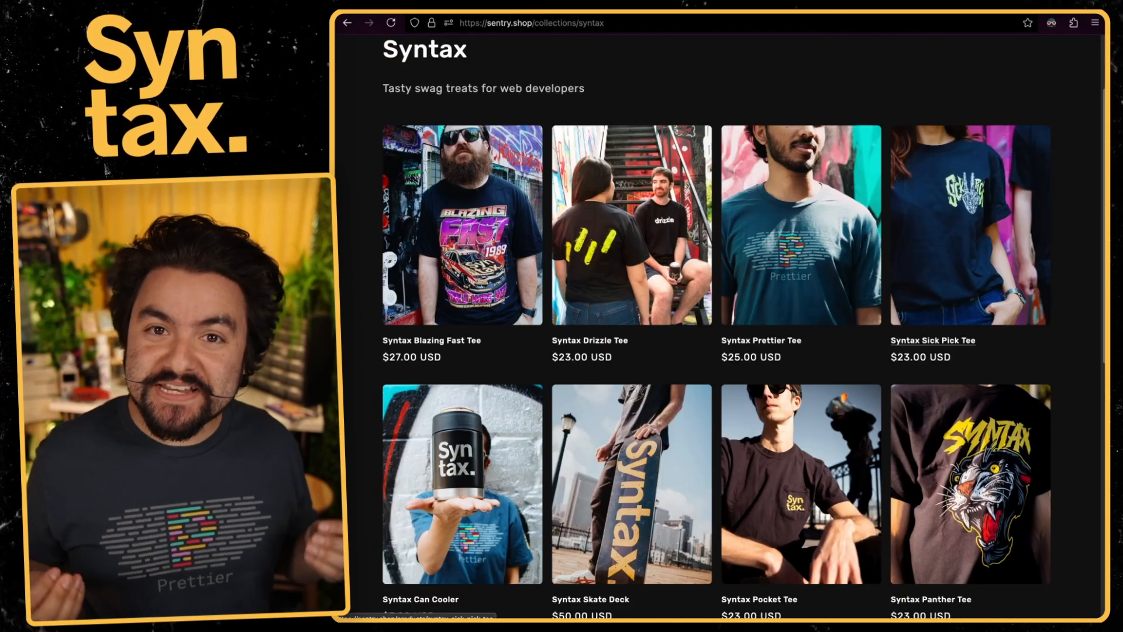